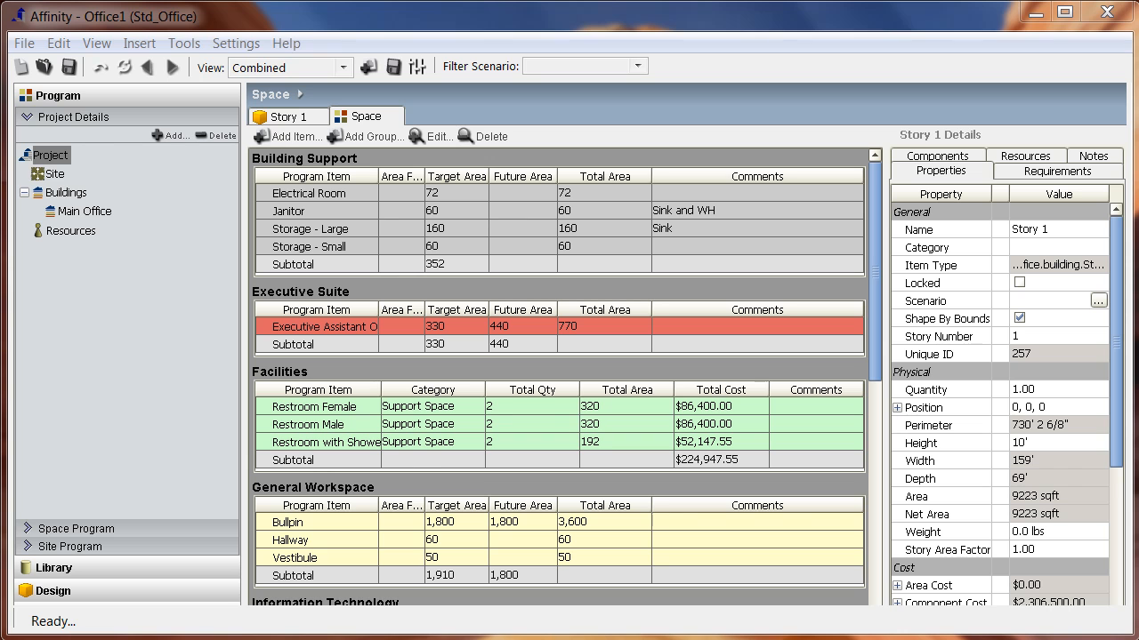
pyautogui.moveTo(195, 573)
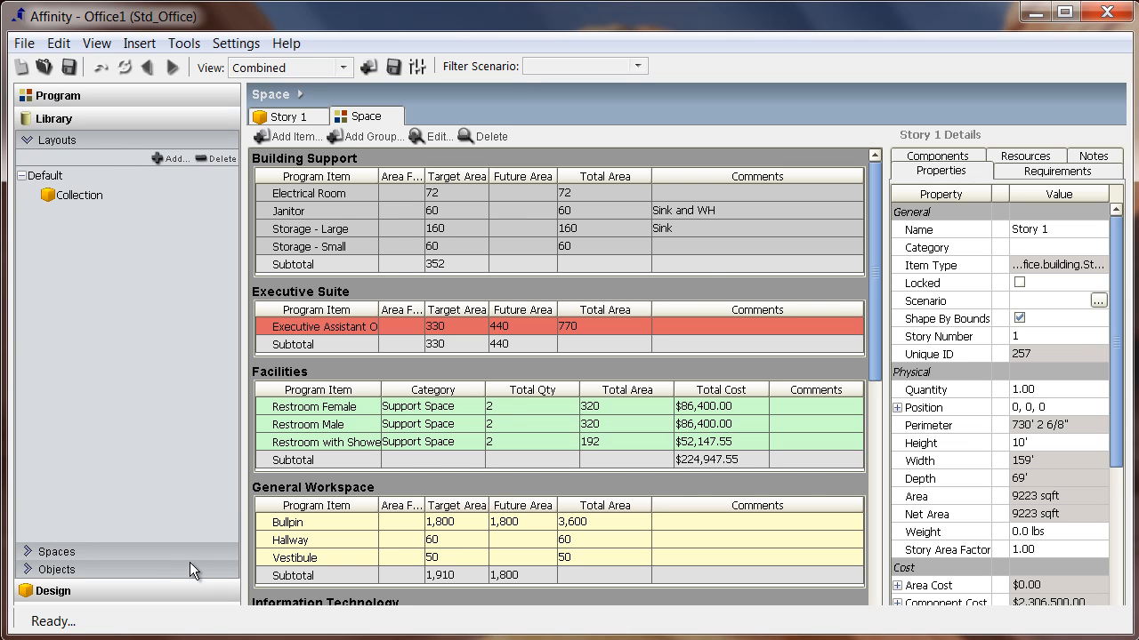
# Add a layout named Executive Office filed in a new Office Layouts folder, based on Collection
pyautogui.click(174, 159)
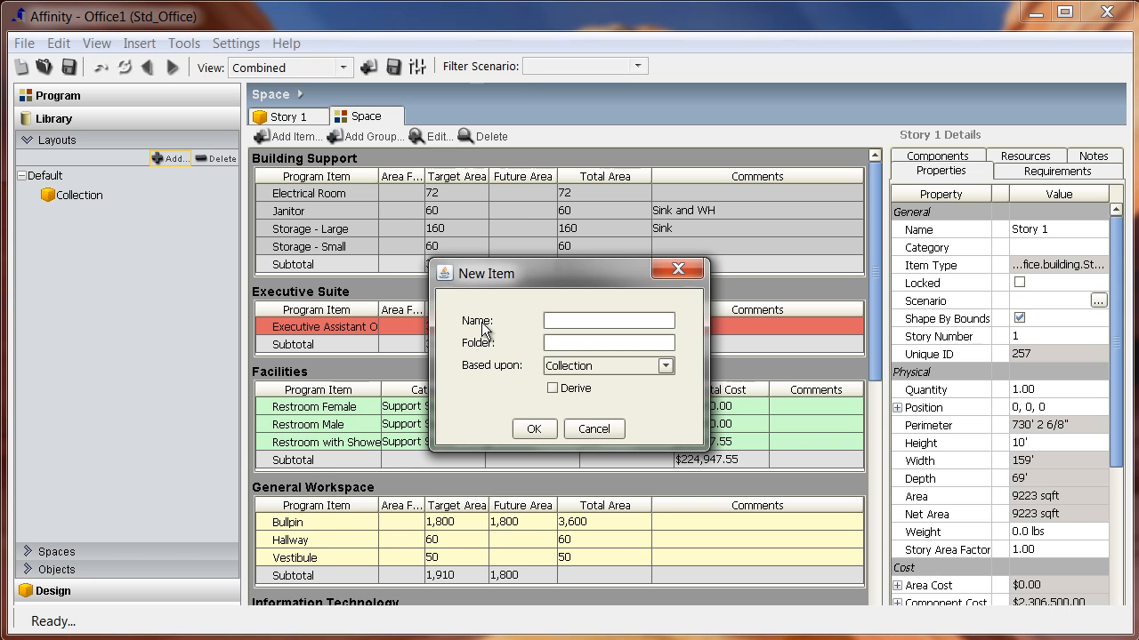
pyautogui.write('Executive Off')
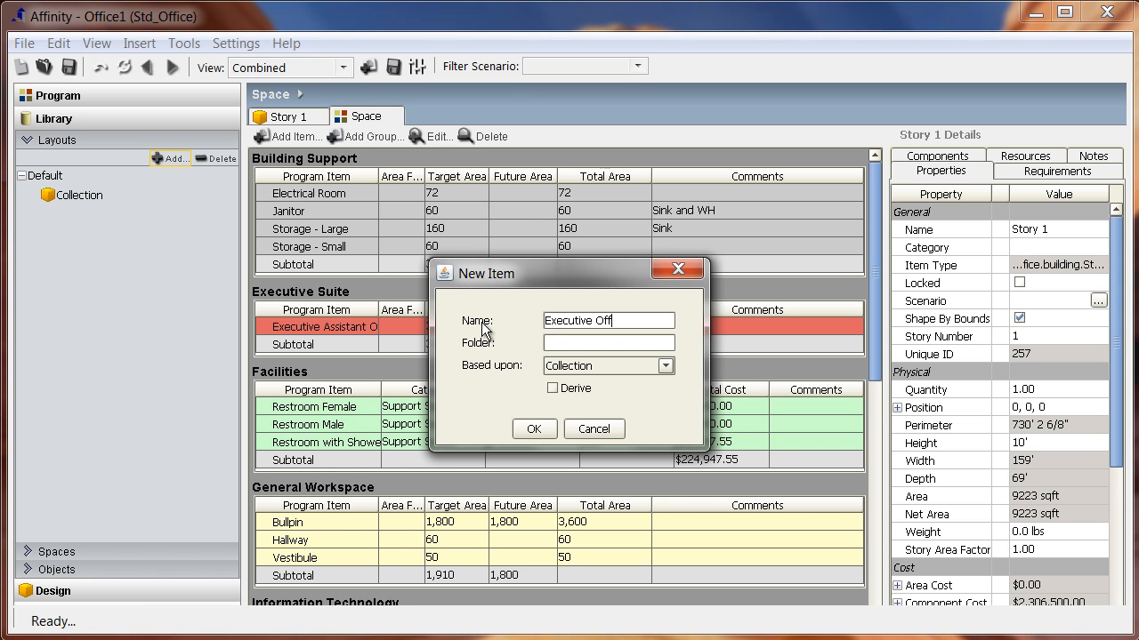
pyautogui.write('ice')
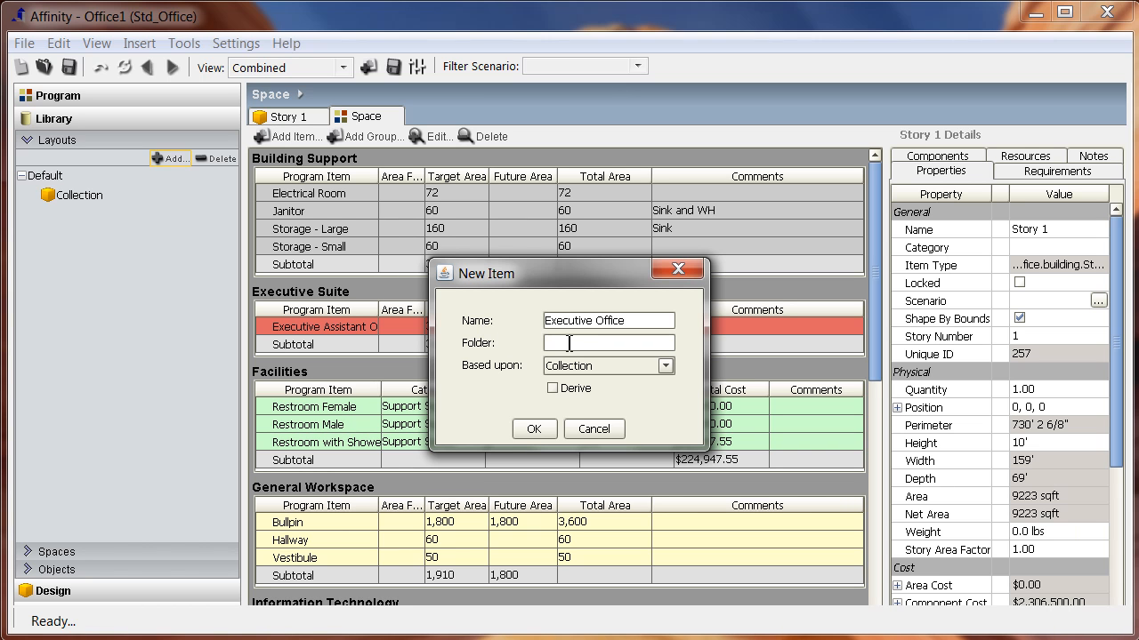
pyautogui.write('Office Layouts')
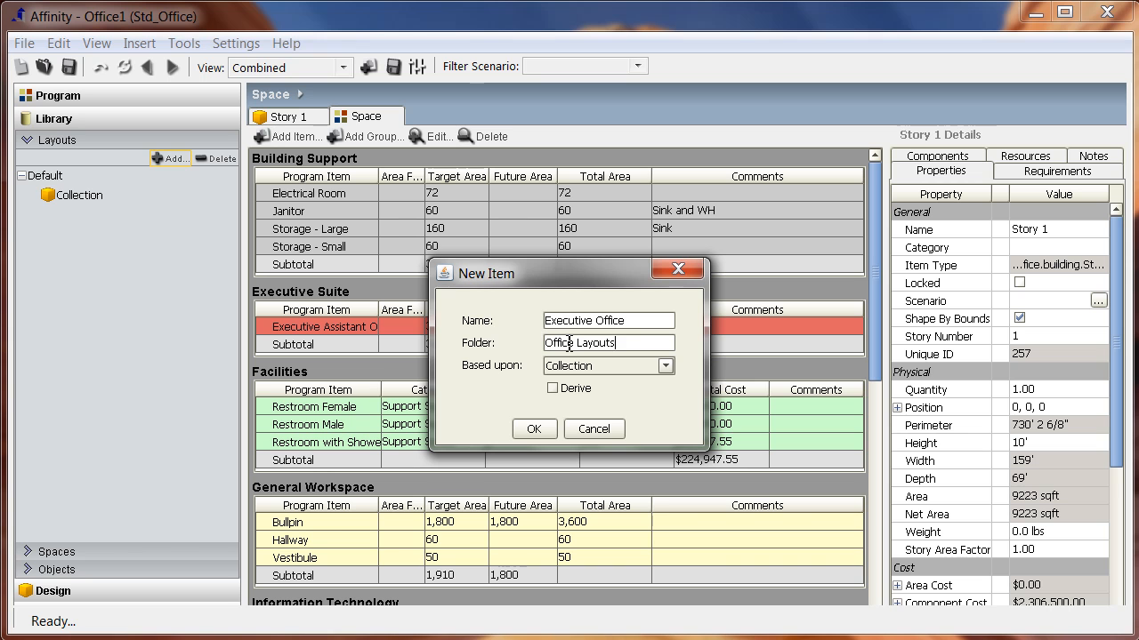
pyautogui.click(533, 428)
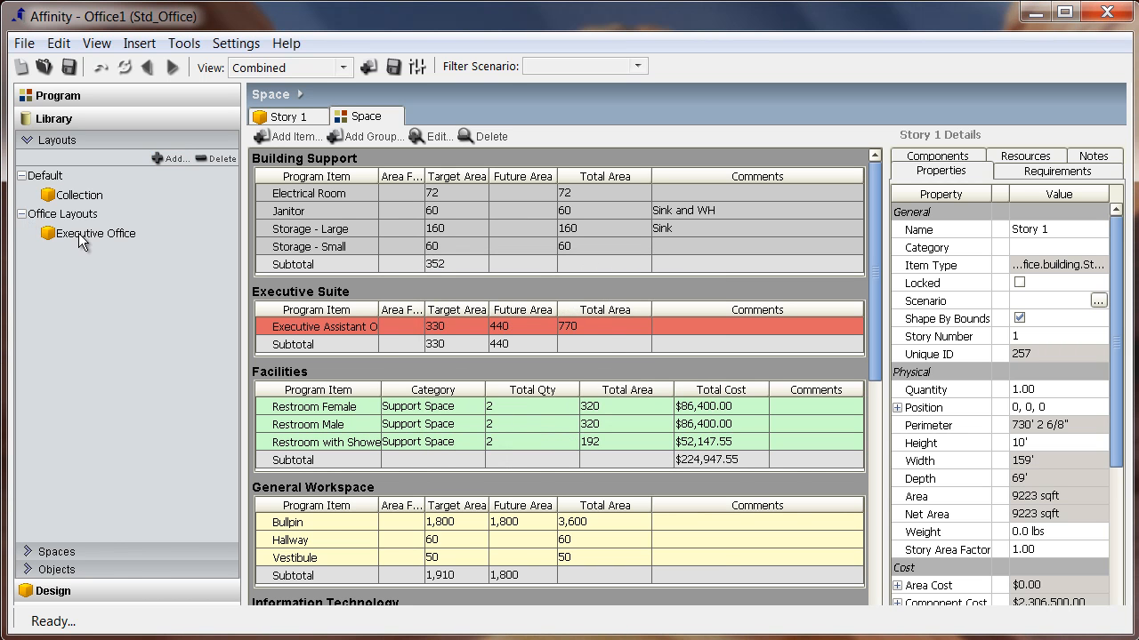
# Open the Executive Office layout and drop spaces such as Executive Office and Restroom with Shower onto it
pyautogui.doubleClick(96, 233)
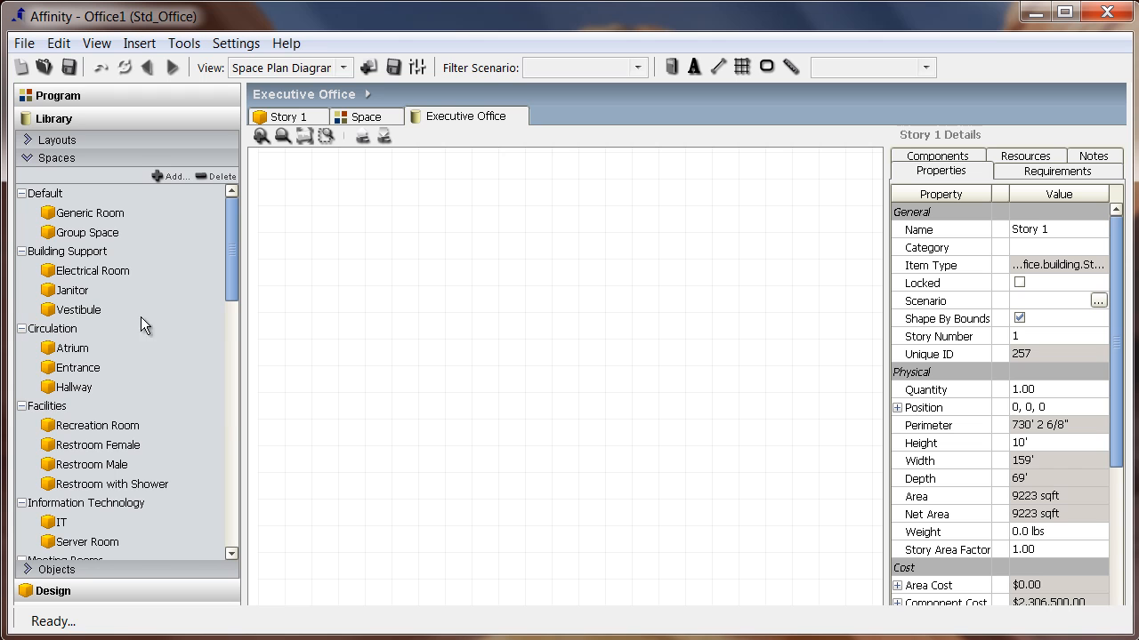
pyautogui.scroll(-3)
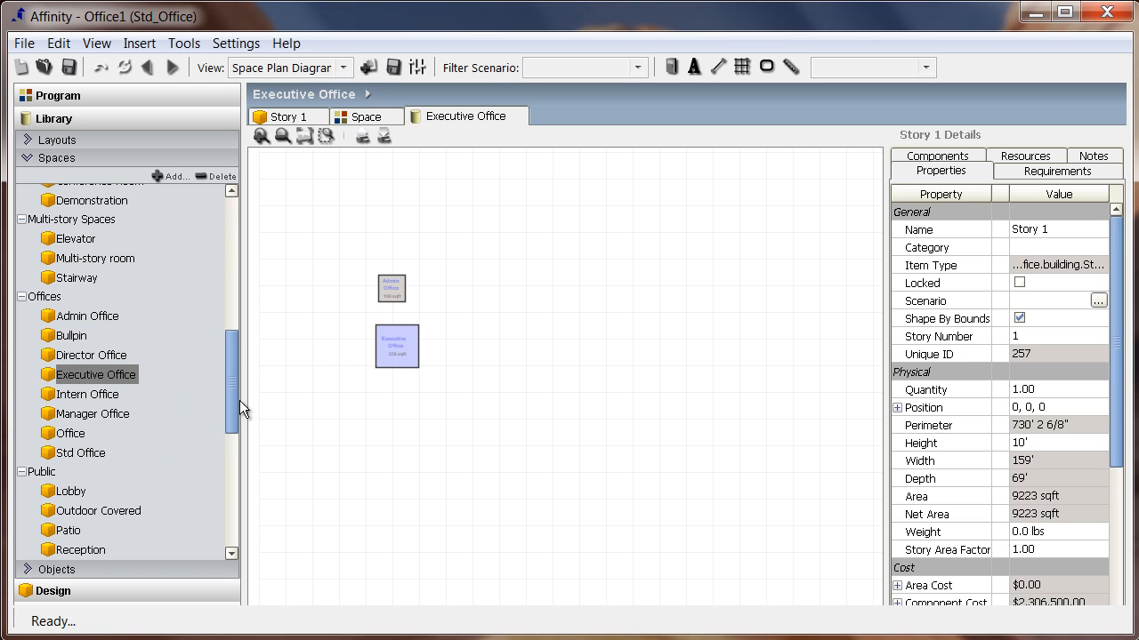
pyautogui.scroll(-3)
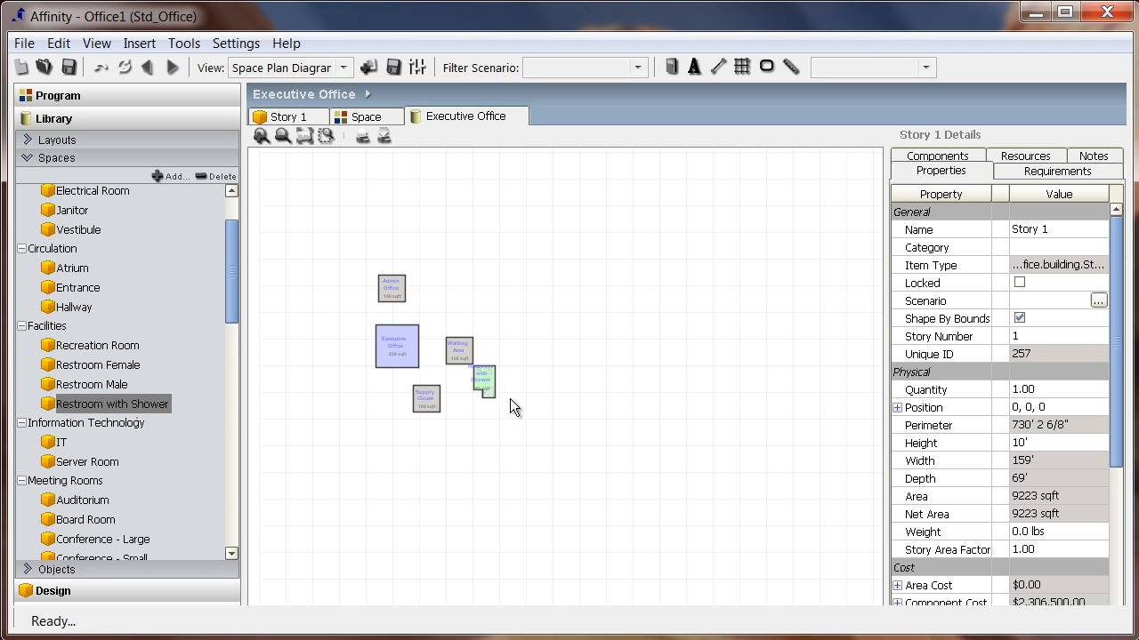
# Shift the Executive Office up-left and butt the Admin Office and Waiting Area against it
pyautogui.click(306, 135)
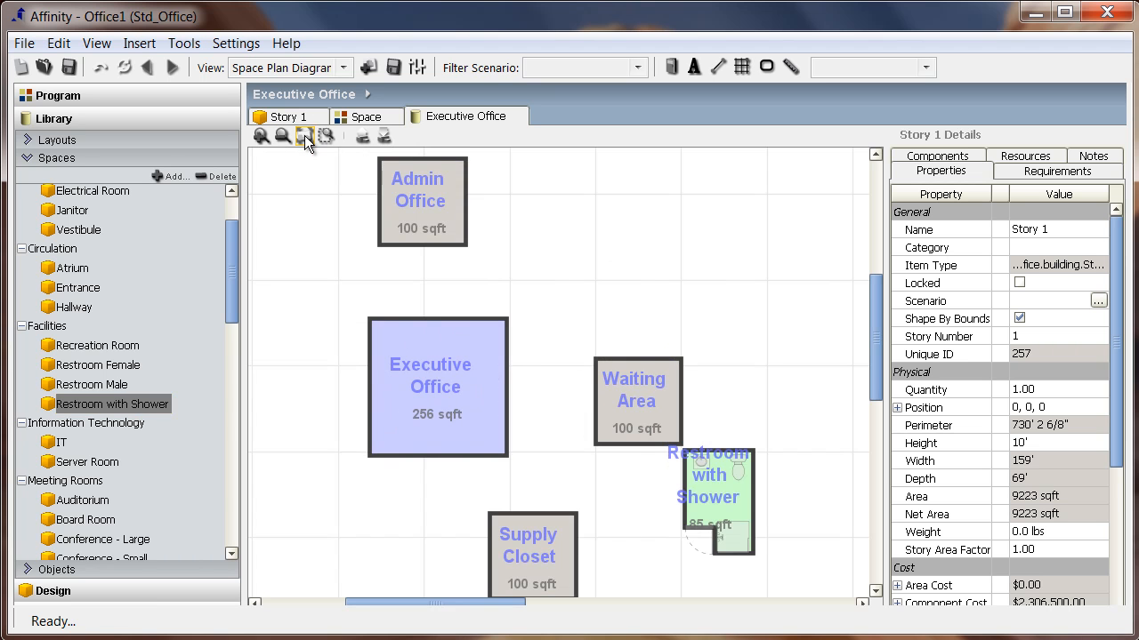
pyautogui.click(438, 386)
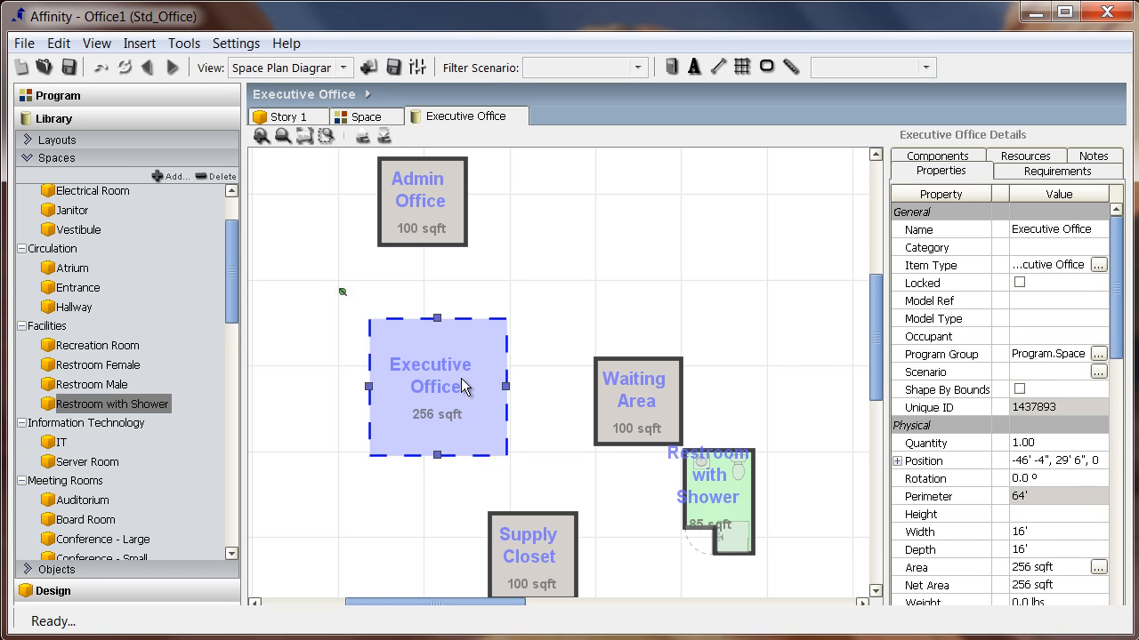
pyautogui.moveTo(466, 386); pyautogui.dragTo(435, 345)
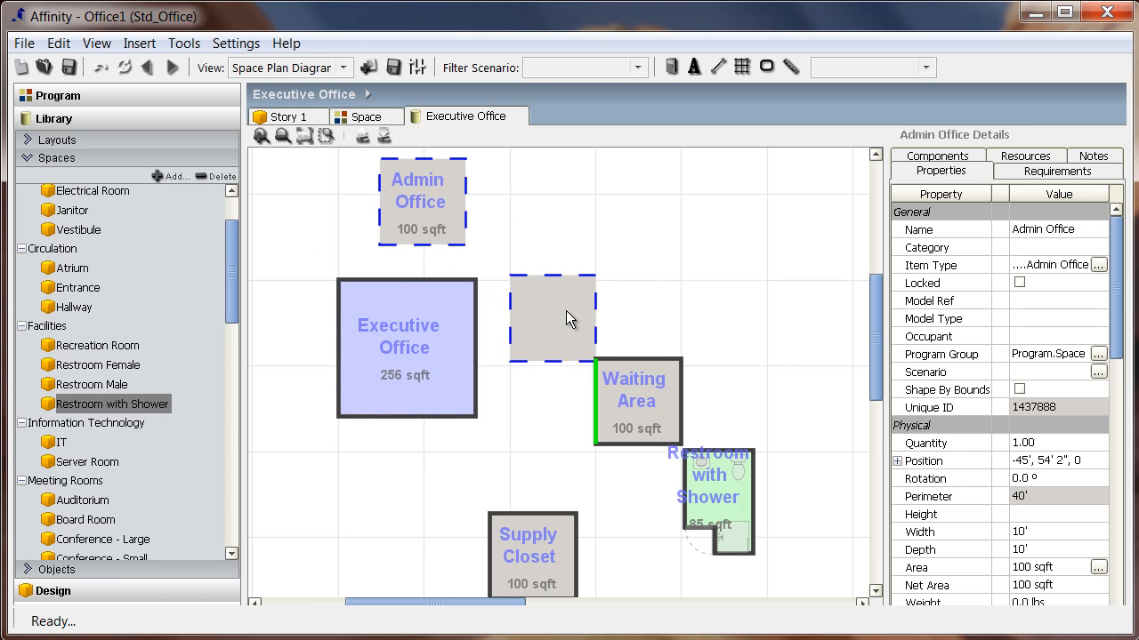
pyautogui.moveTo(420, 203); pyautogui.dragTo(516, 324)
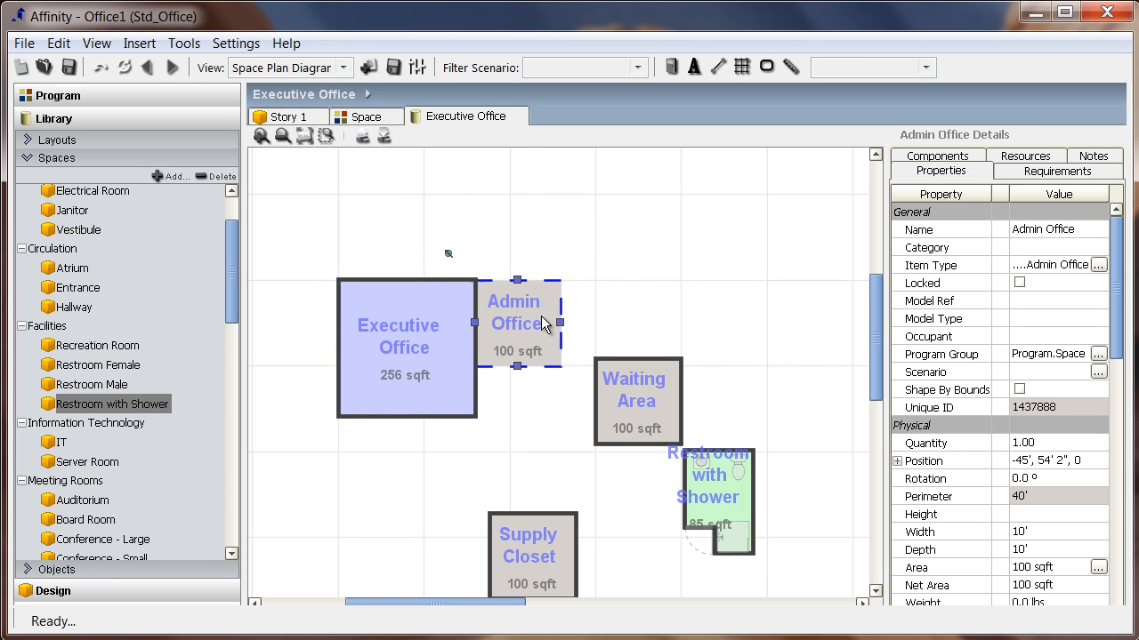
pyautogui.click(405, 349)
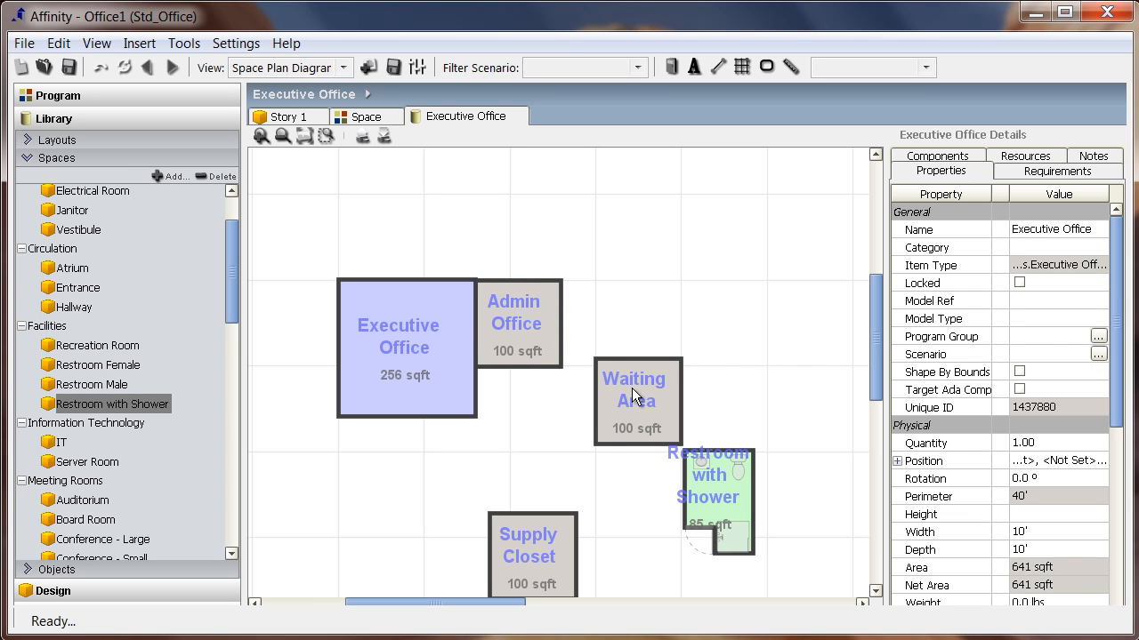
pyautogui.click(637, 402)
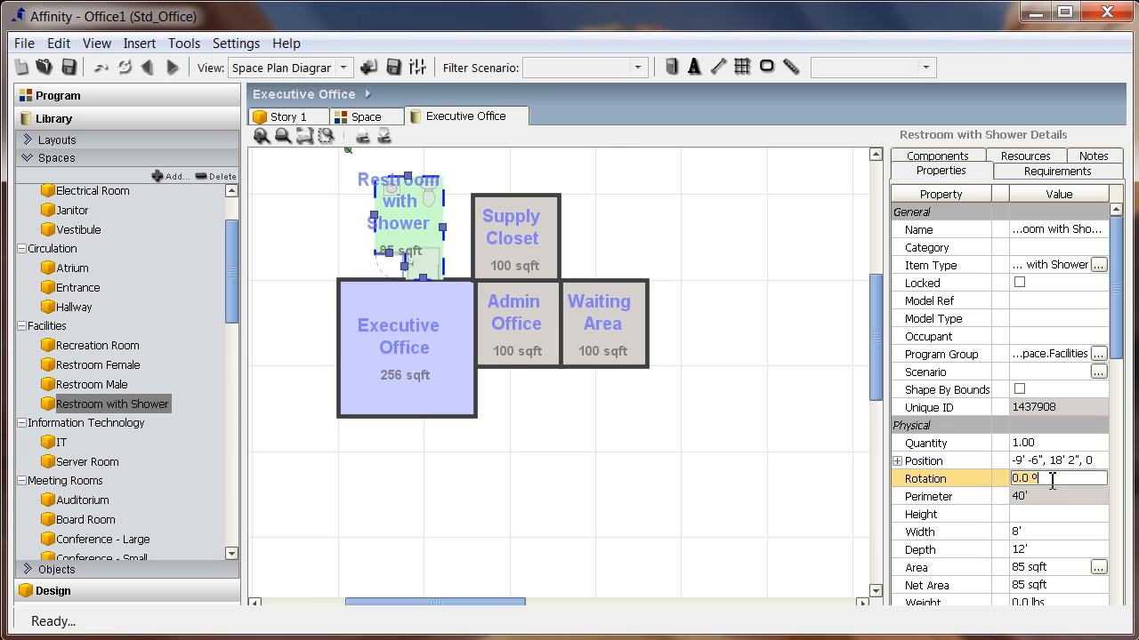
# Rotate the Restroom with Shower to 90 degrees and fit it against the Executive Office's left side
pyautogui.write('90')
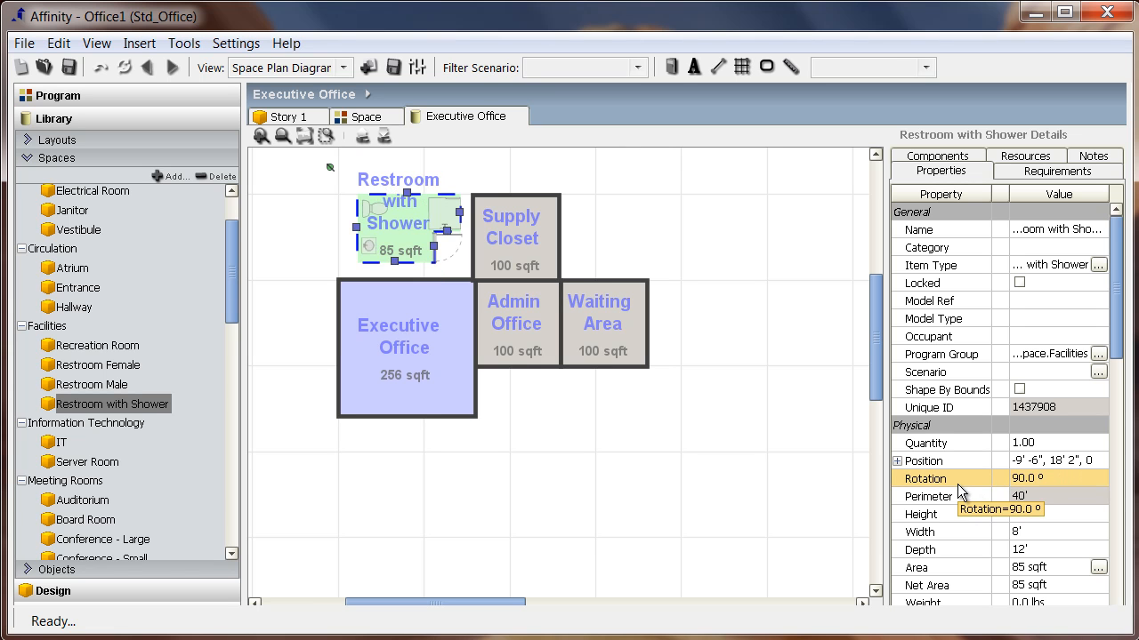
pyautogui.moveTo(406, 249)
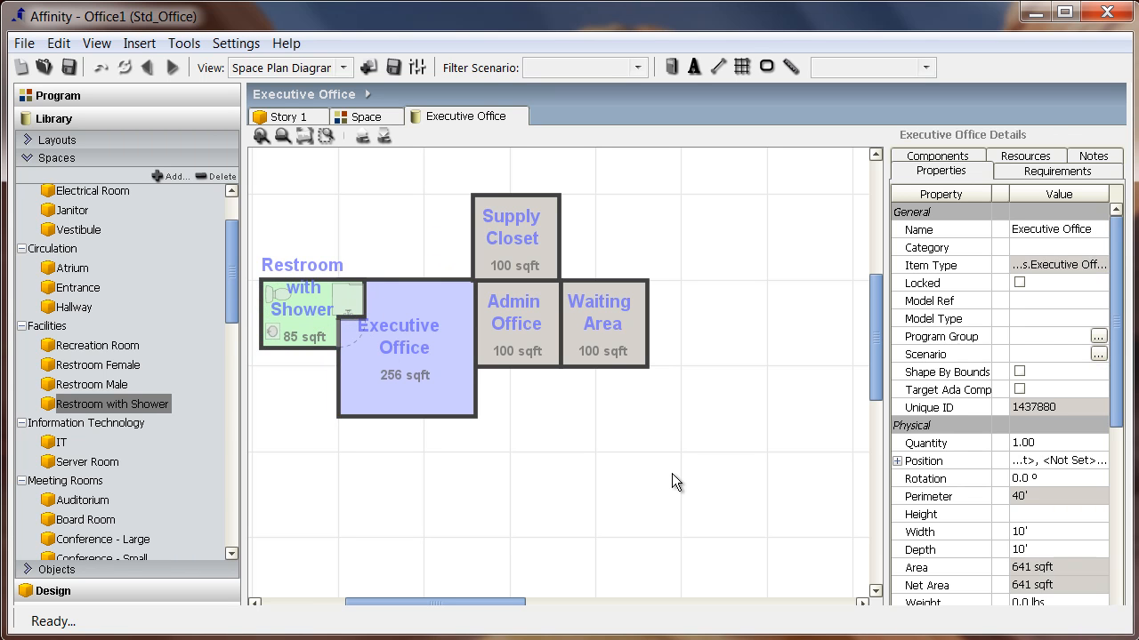
pyautogui.moveTo(471, 289)
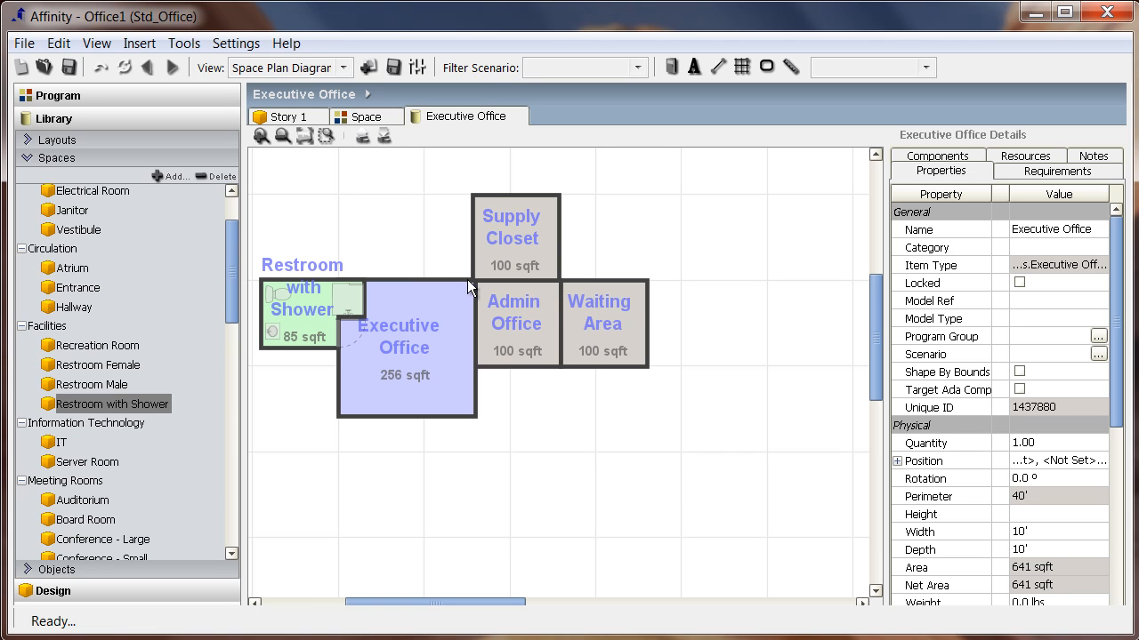
pyautogui.click(514, 238)
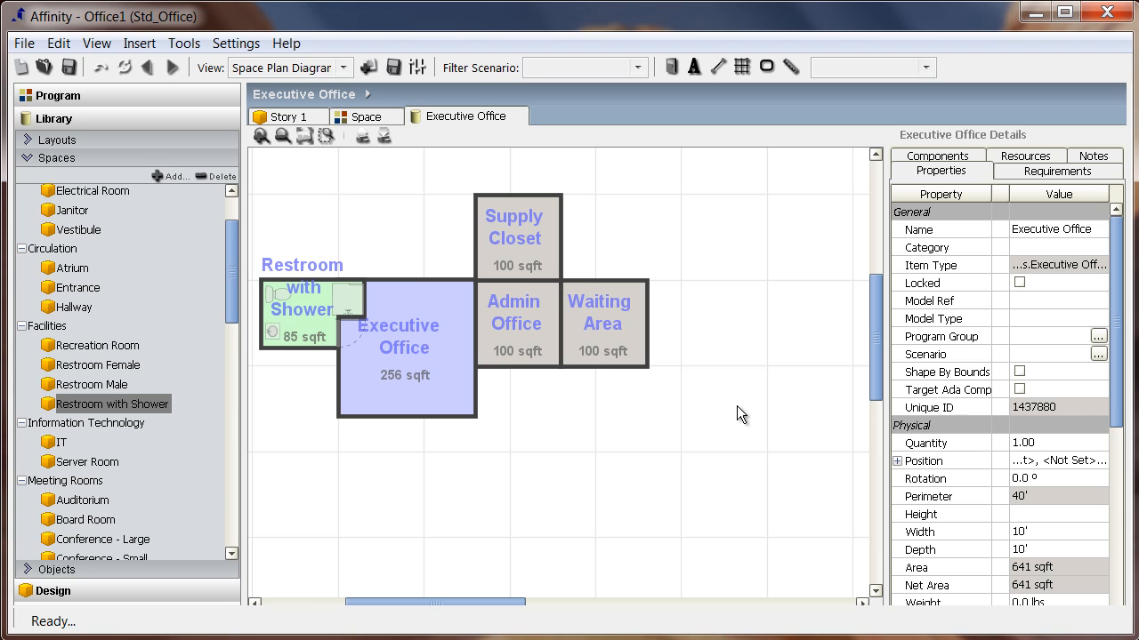
pyautogui.click(515, 231)
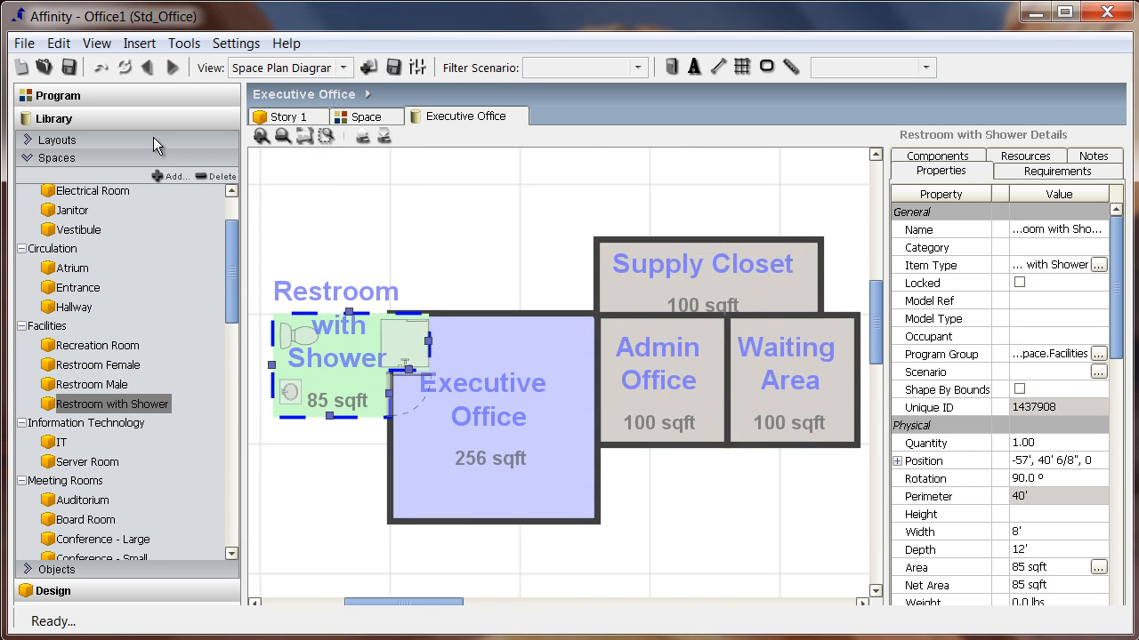
# Add an Executive Suite layout in Office Layouts based upon the Executive Office layout
pyautogui.click(57, 139)
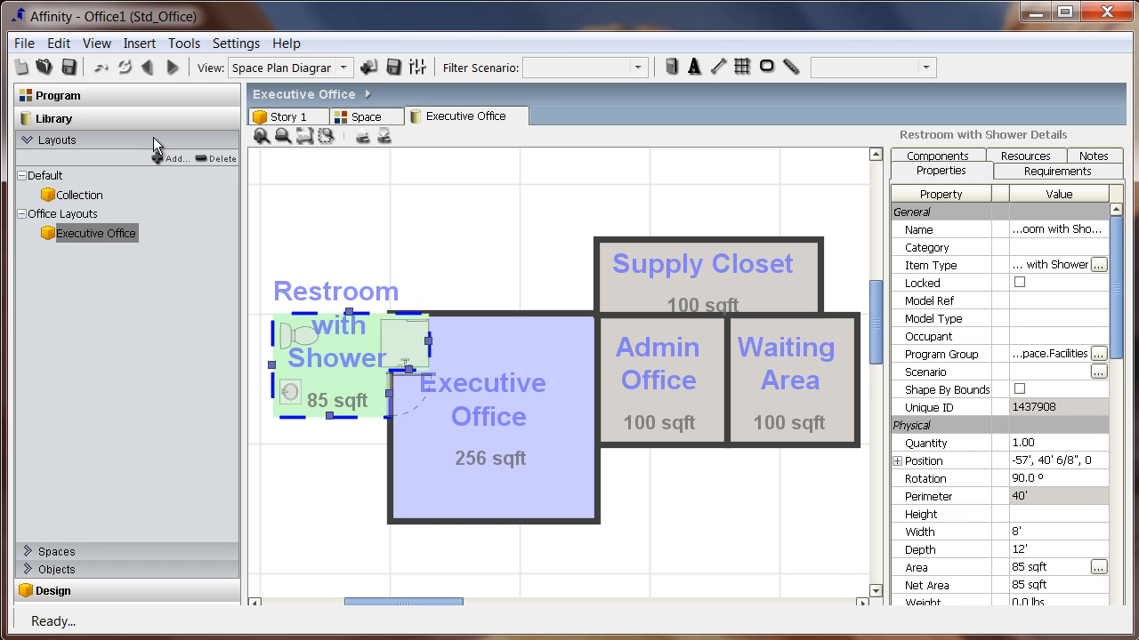
pyautogui.click(174, 158)
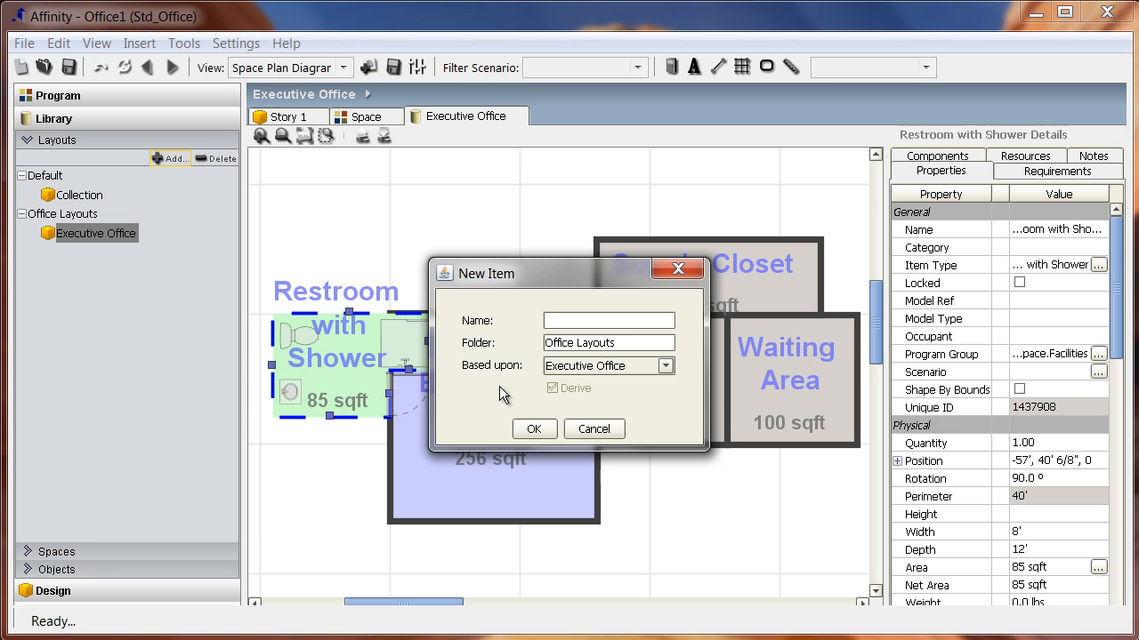
pyautogui.write('Executive Suite')
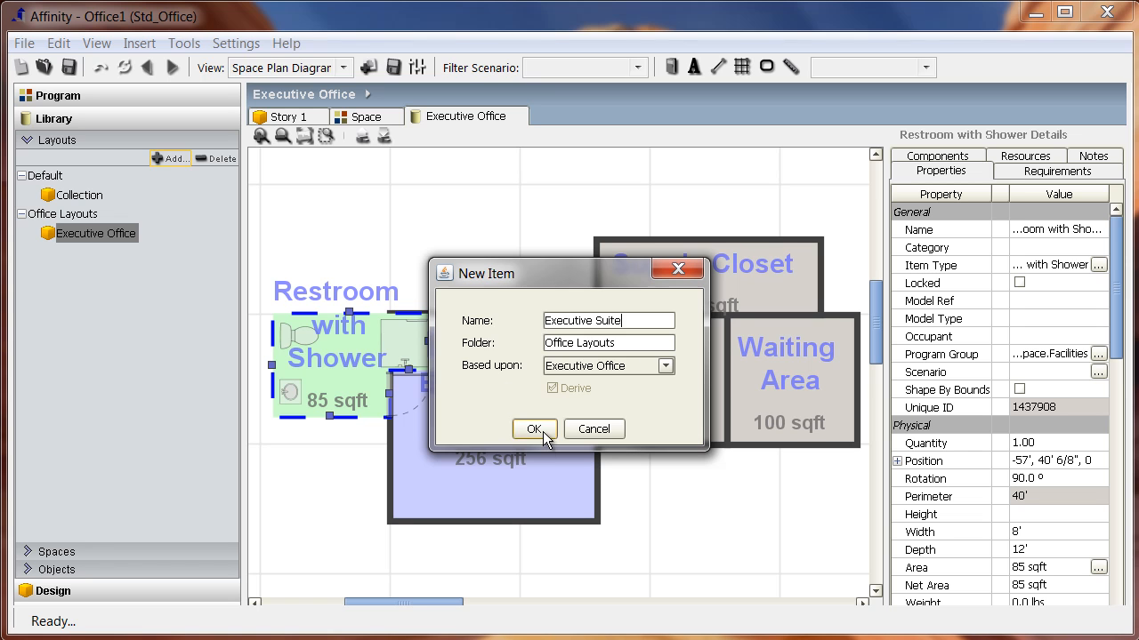
pyautogui.click(534, 429)
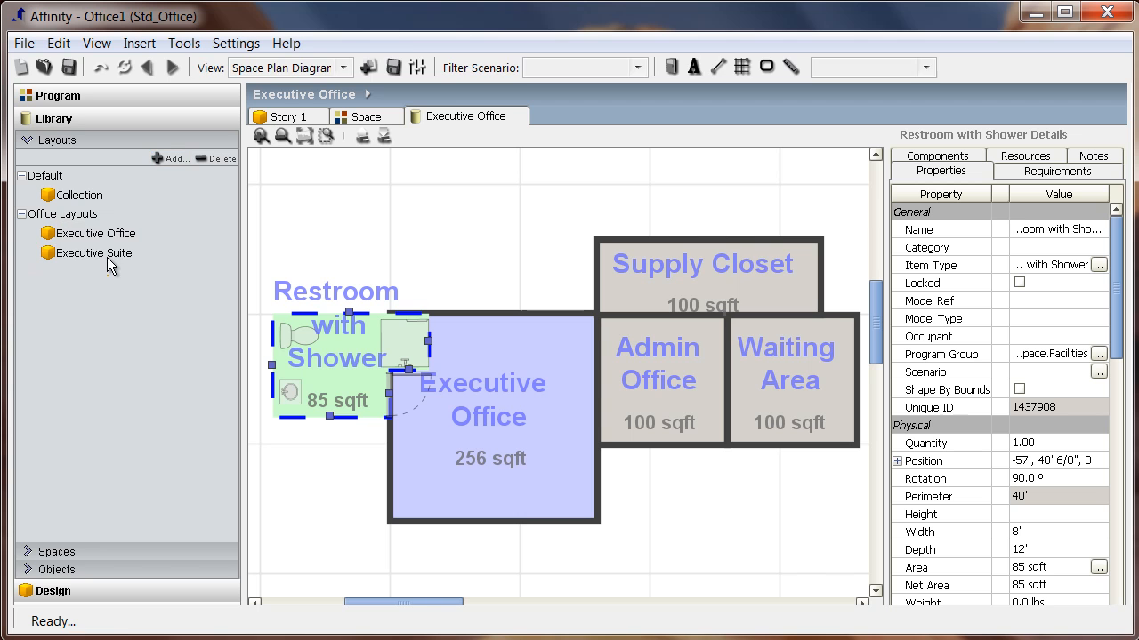
# Open the Executive Suite layout and drop three Executive Office clusters plus loose spaces onto it
pyautogui.doubleClick(92, 253)
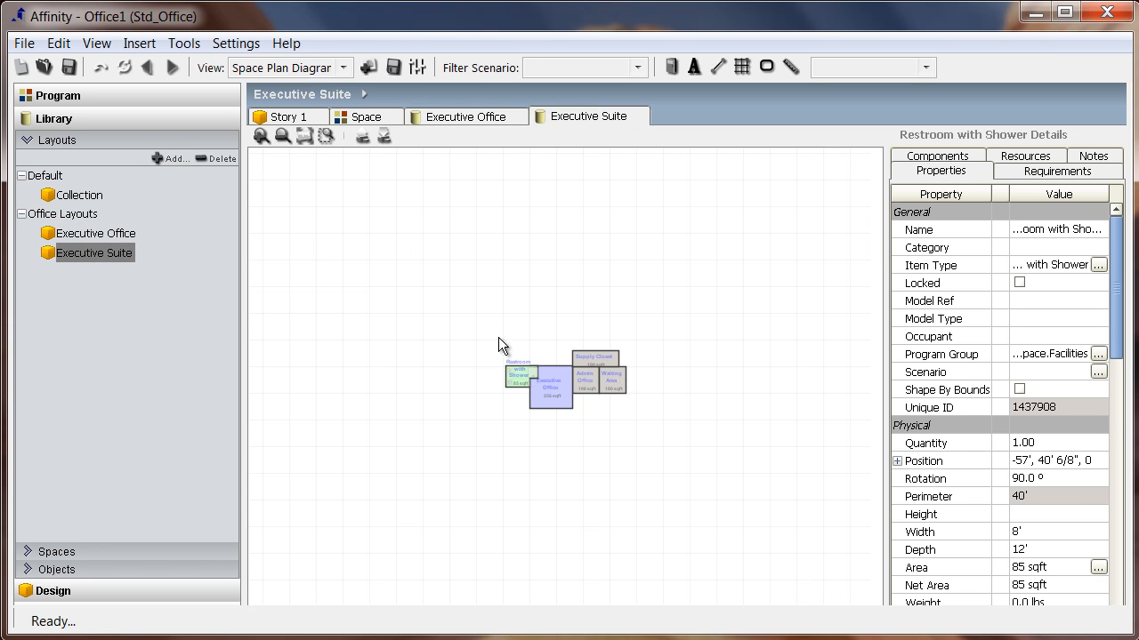
pyautogui.click(583, 382)
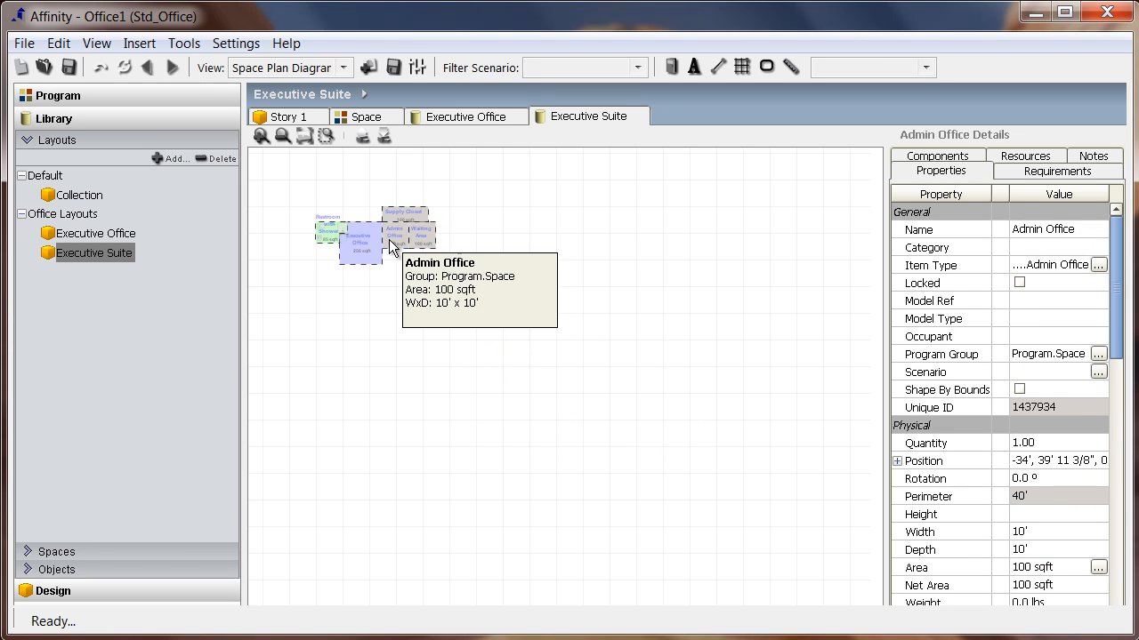
pyautogui.click(329, 230)
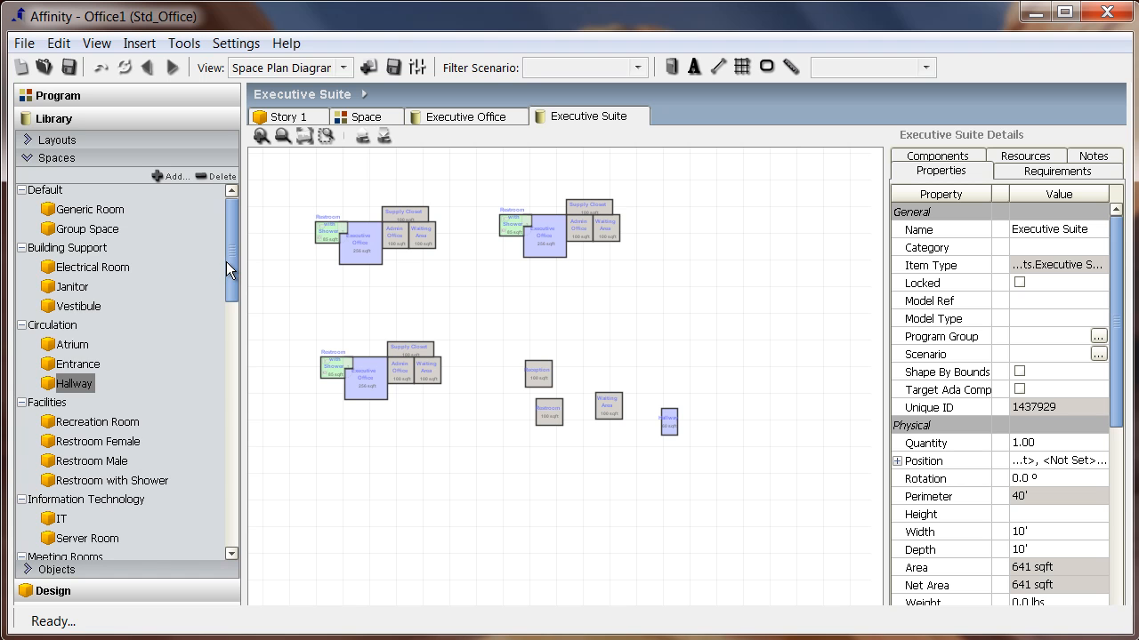
# Place Reception below the Waiting Area and the Restroom beside Reception near the Hallway
pyautogui.scroll(-3)
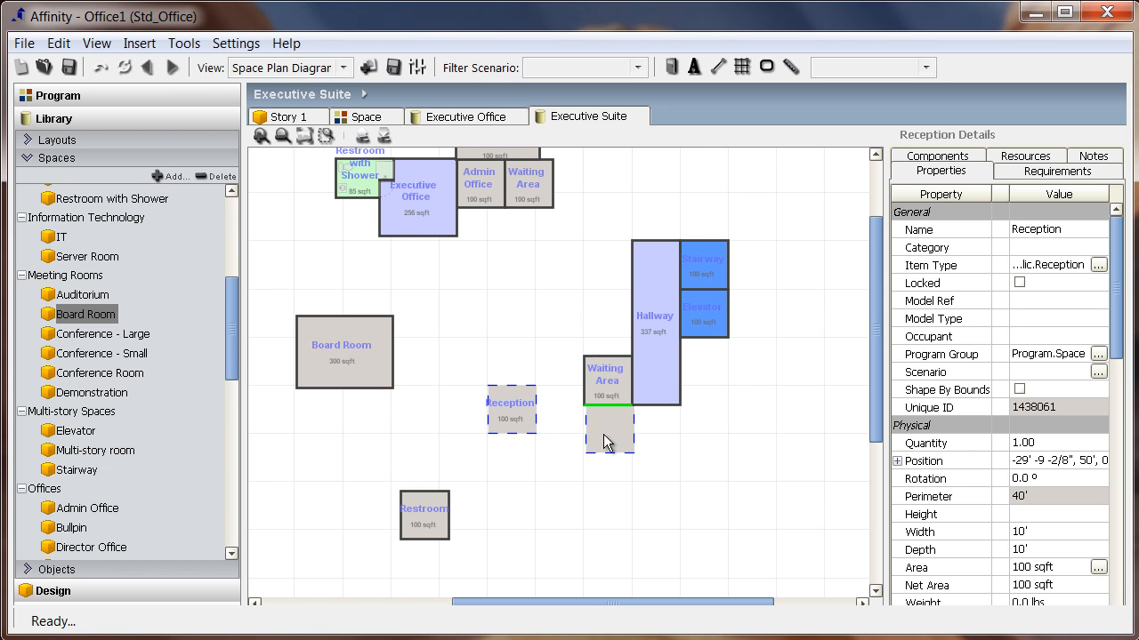
pyautogui.moveTo(512, 410); pyautogui.dragTo(609, 424)
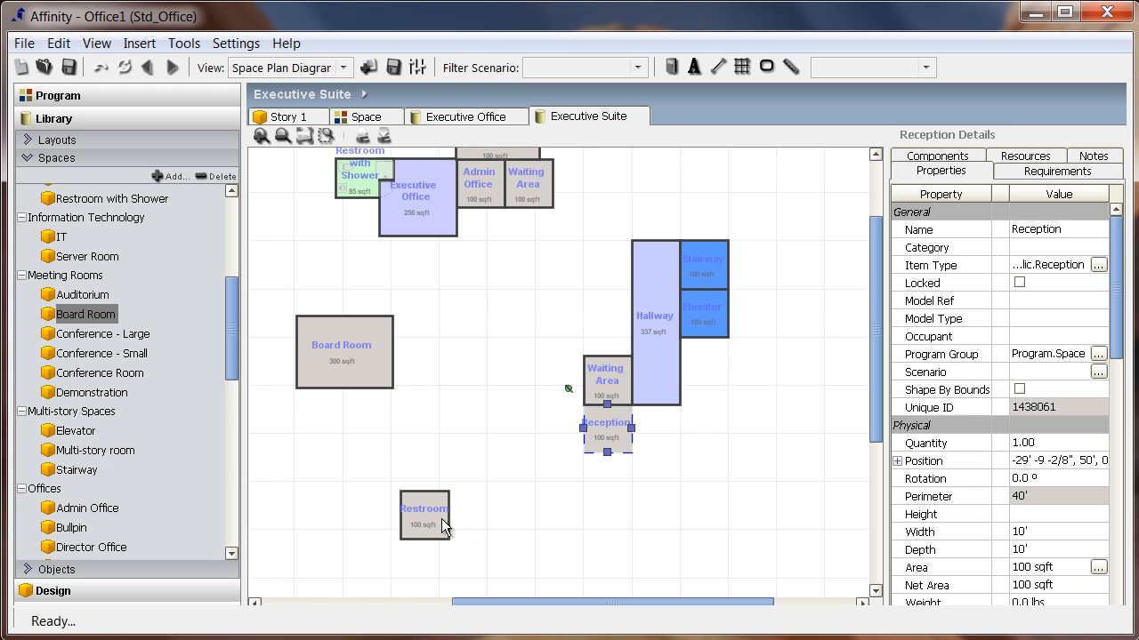
pyautogui.moveTo(423, 516); pyautogui.dragTo(655, 429)
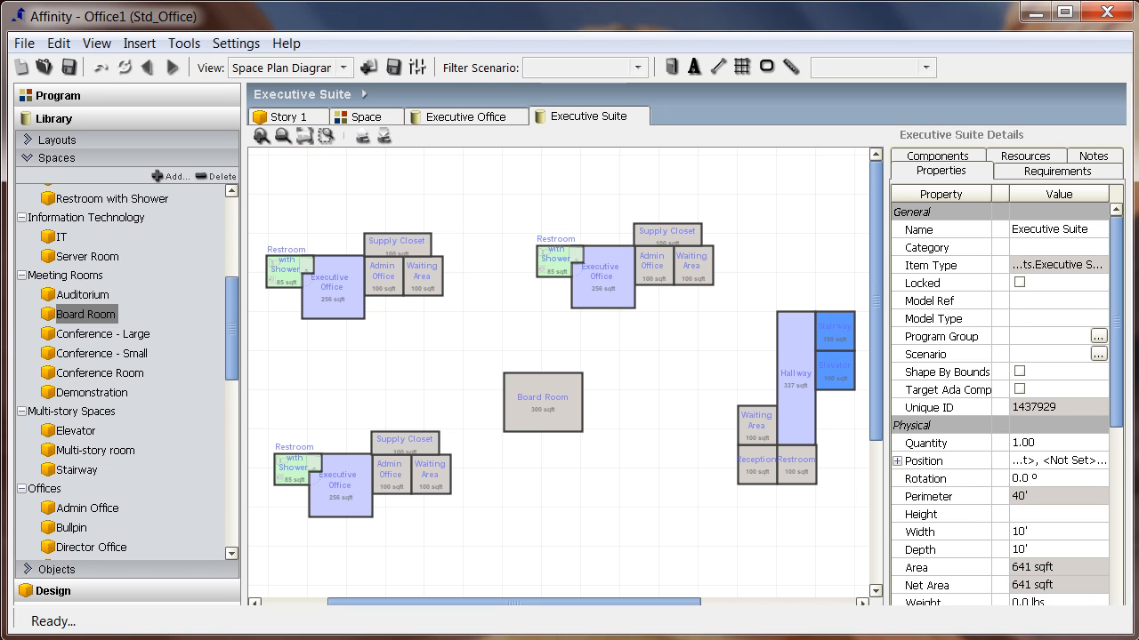
# Draw adjacency arrows from the Board Room to the executive office clusters with the Arrow line tool
pyautogui.click(718, 68)
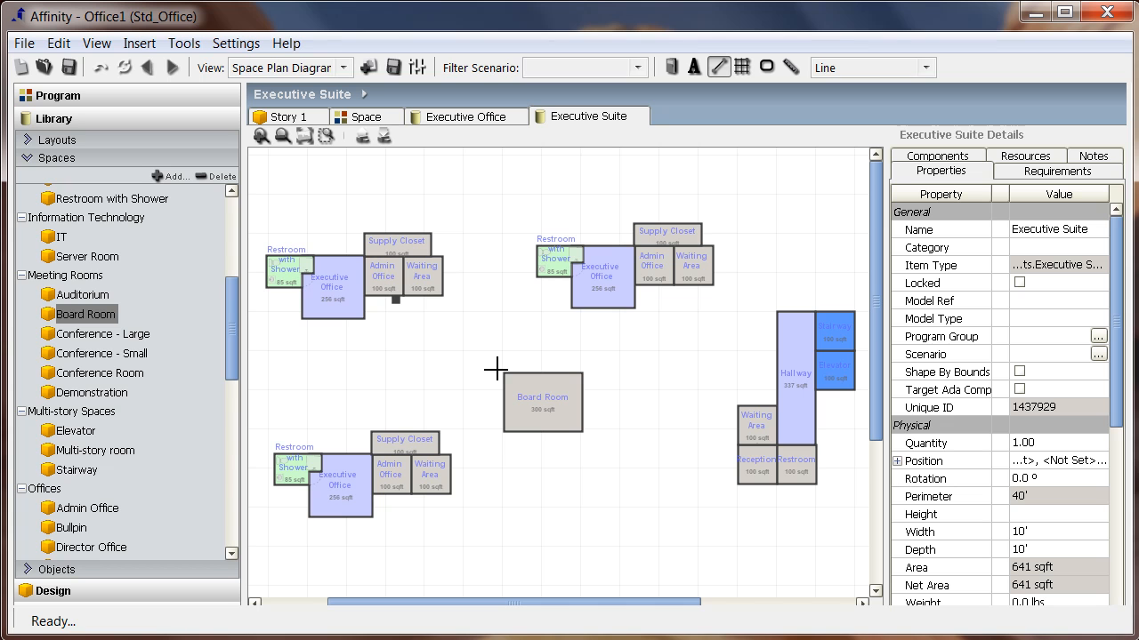
pyautogui.moveTo(395, 301); pyautogui.dragTo(501, 372)
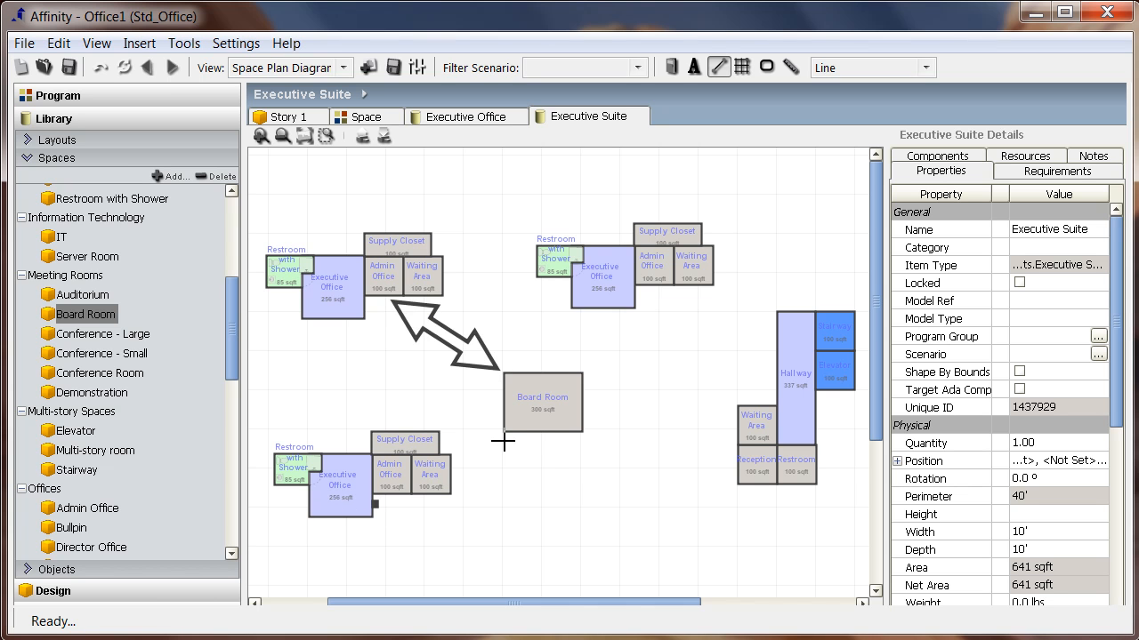
pyautogui.click(602, 276)
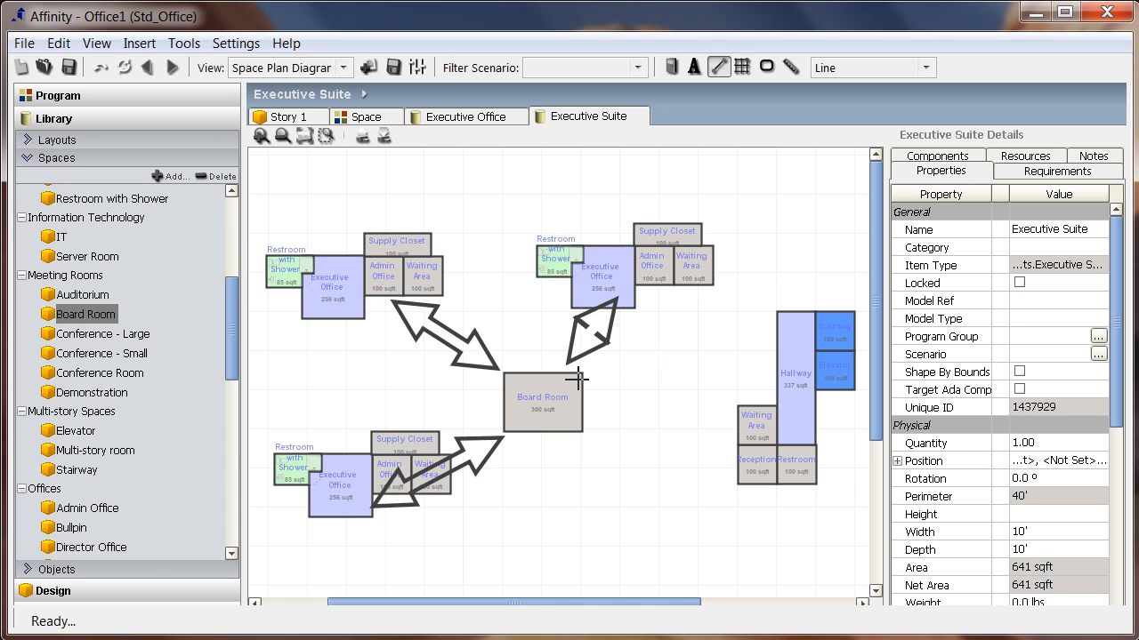
pyautogui.moveTo(594, 413)
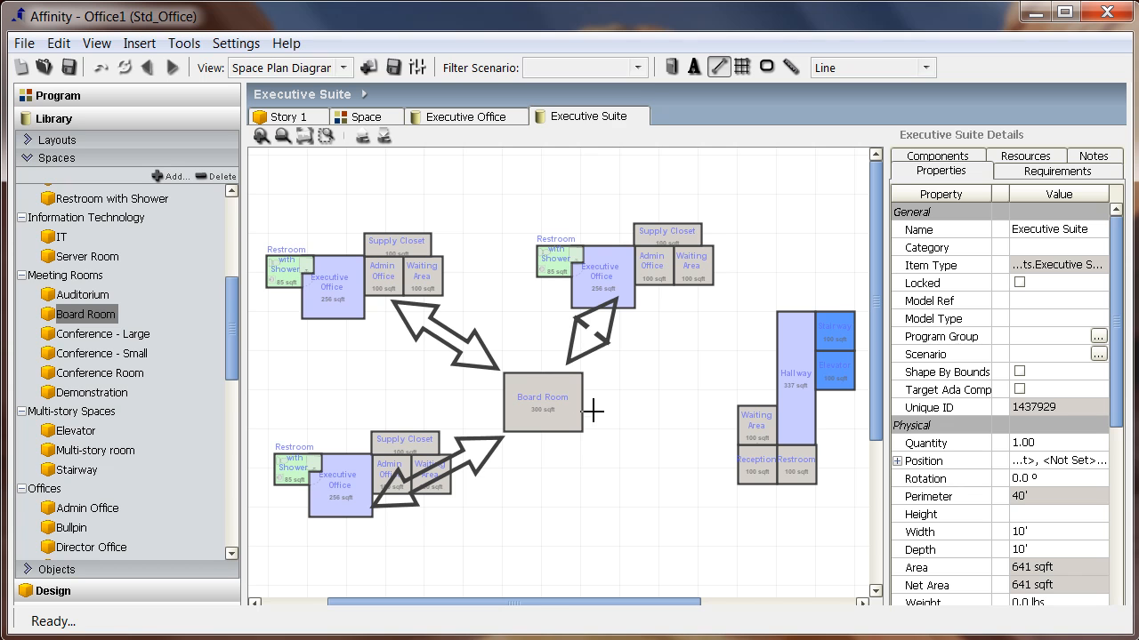
pyautogui.moveTo(672, 424)
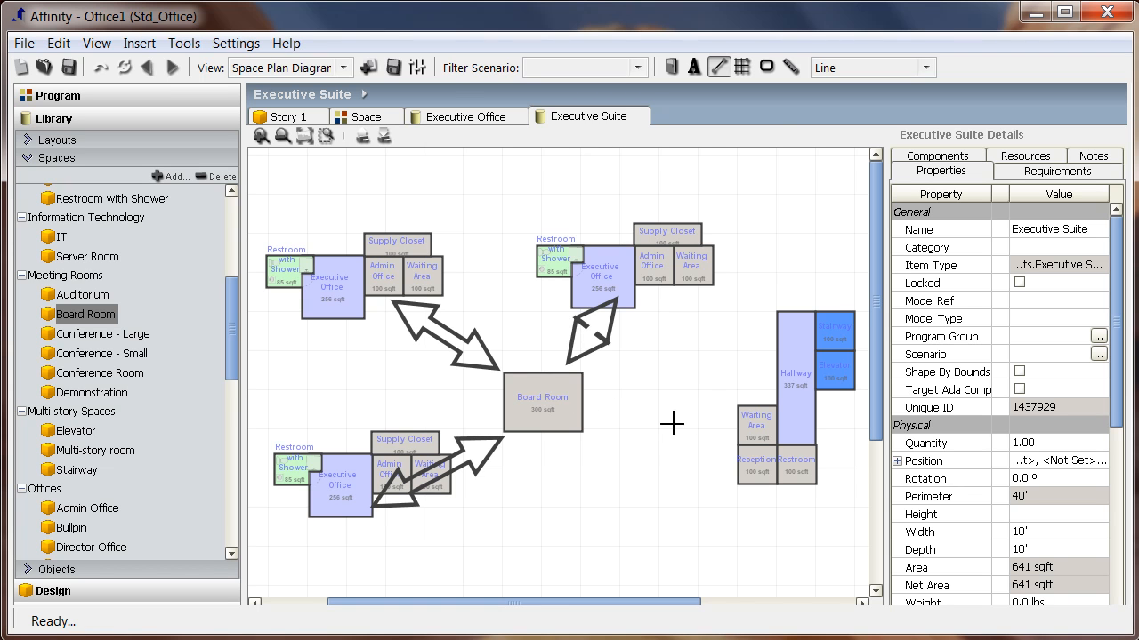
pyautogui.moveTo(694, 67)
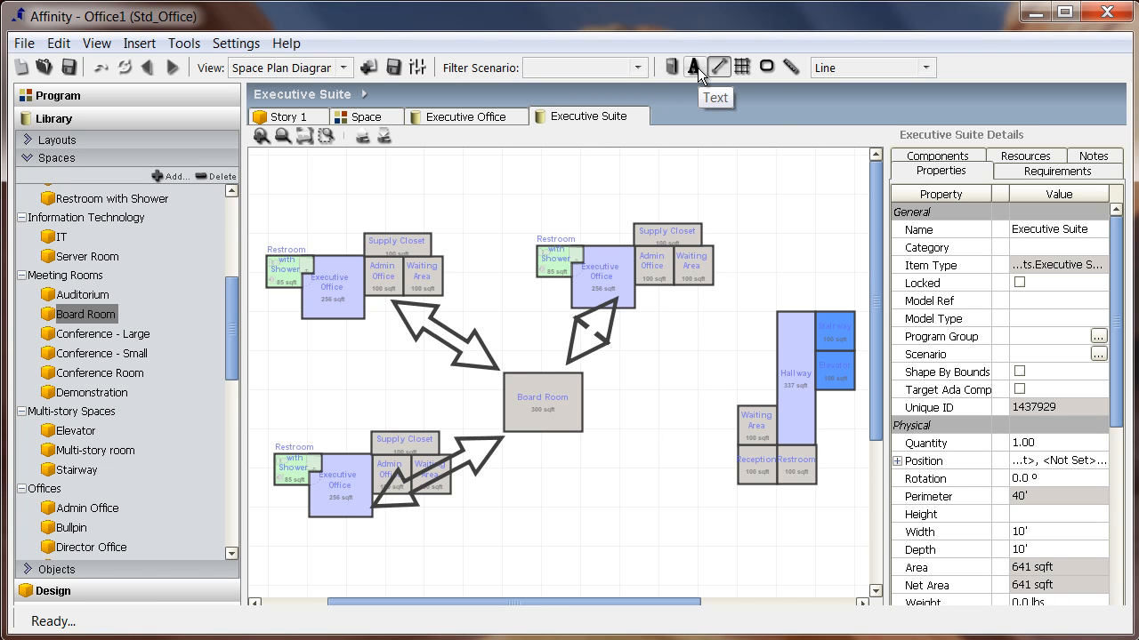
pyautogui.moveTo(694, 75)
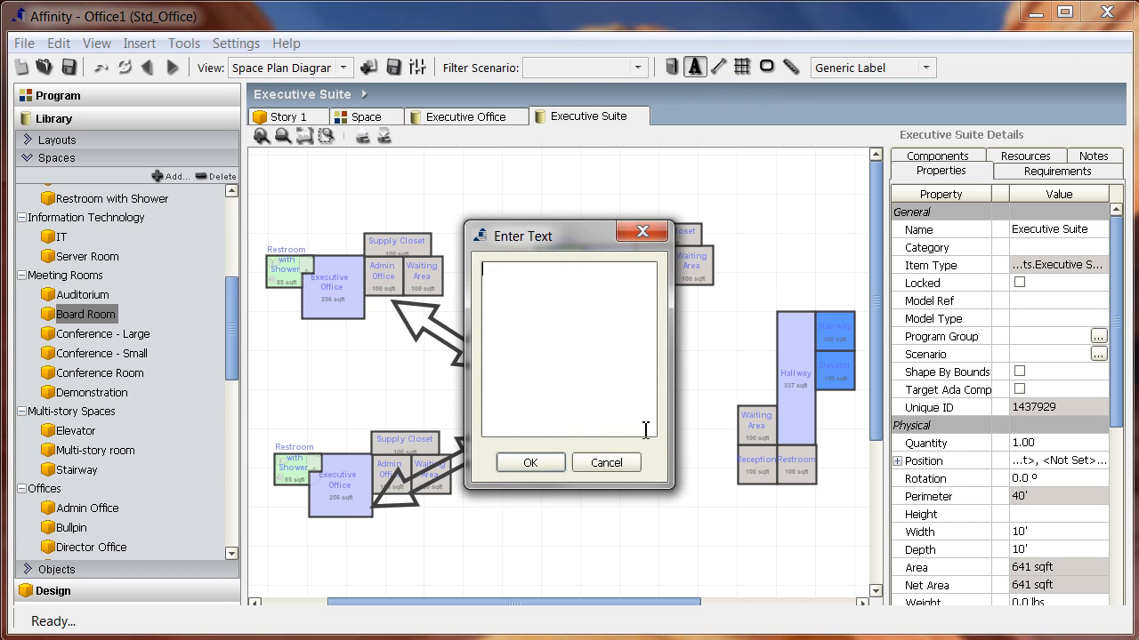
# Place a text label reading 'Executive Suite Layout' beside the Board Room
pyautogui.write('Executive Suite Lay')
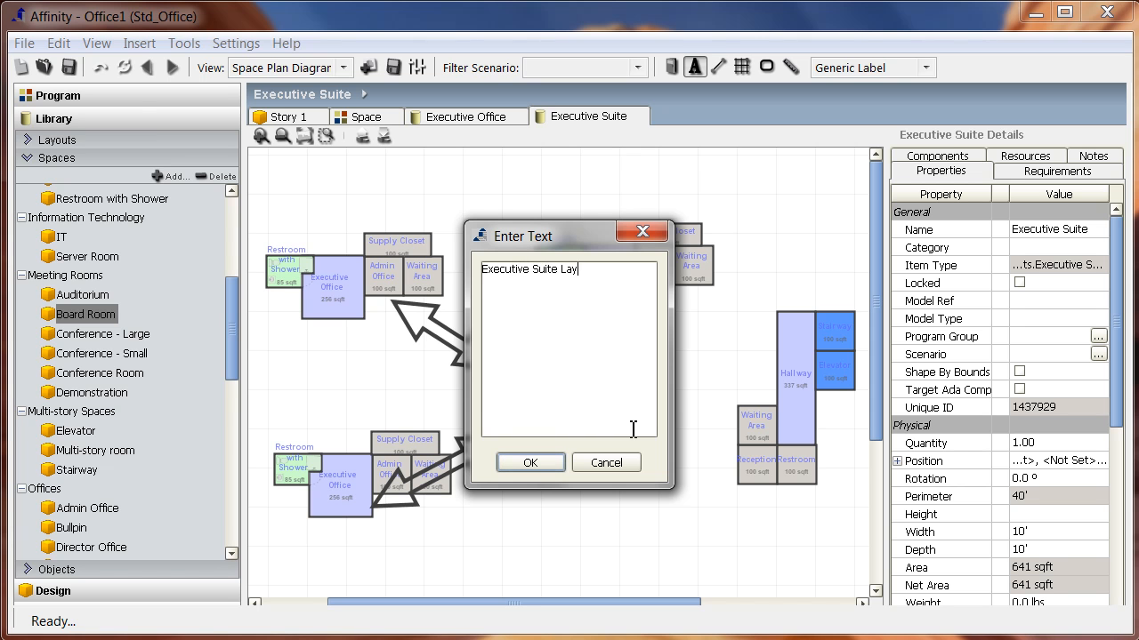
pyautogui.click(530, 462)
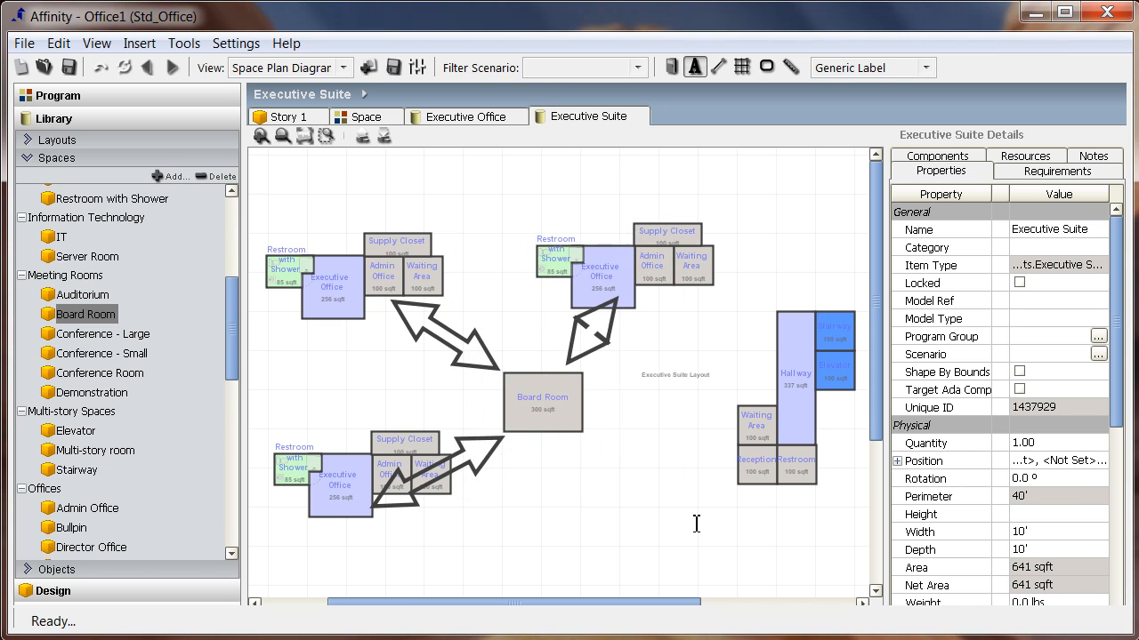
pyautogui.moveTo(708, 384)
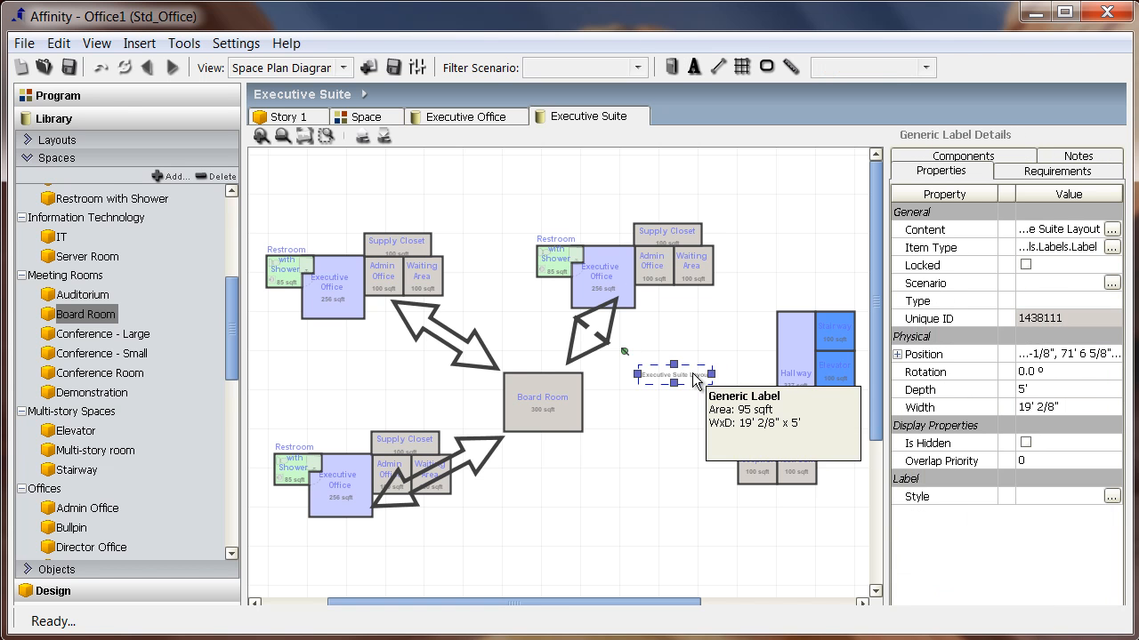
# Give the label style a light background colour on its Format properties
pyautogui.click(1110, 497)
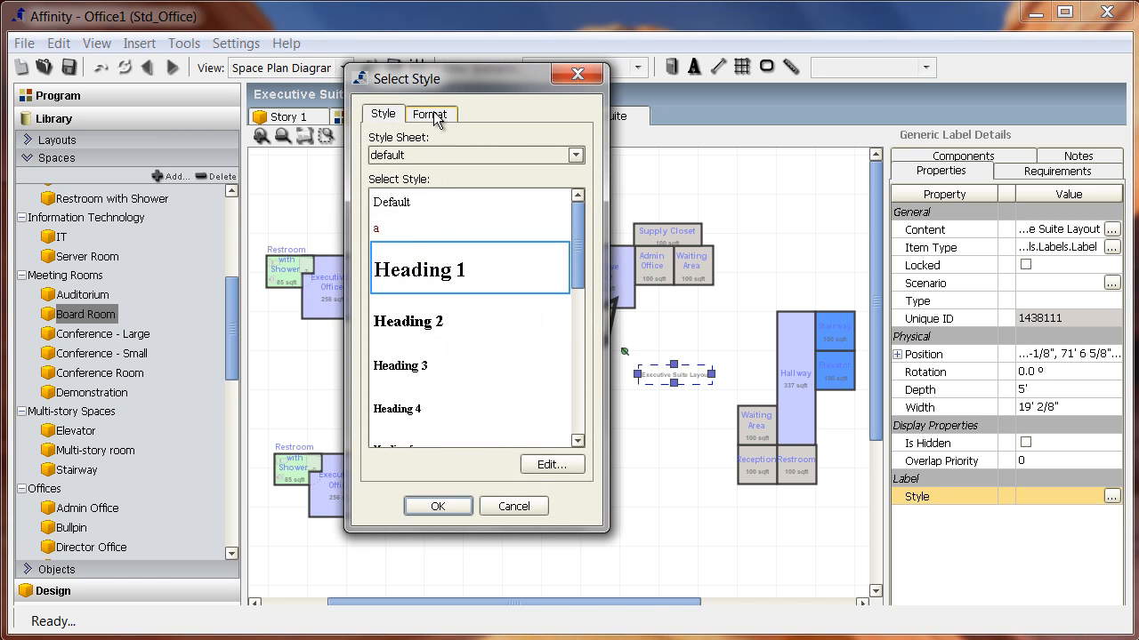
pyautogui.click(430, 113)
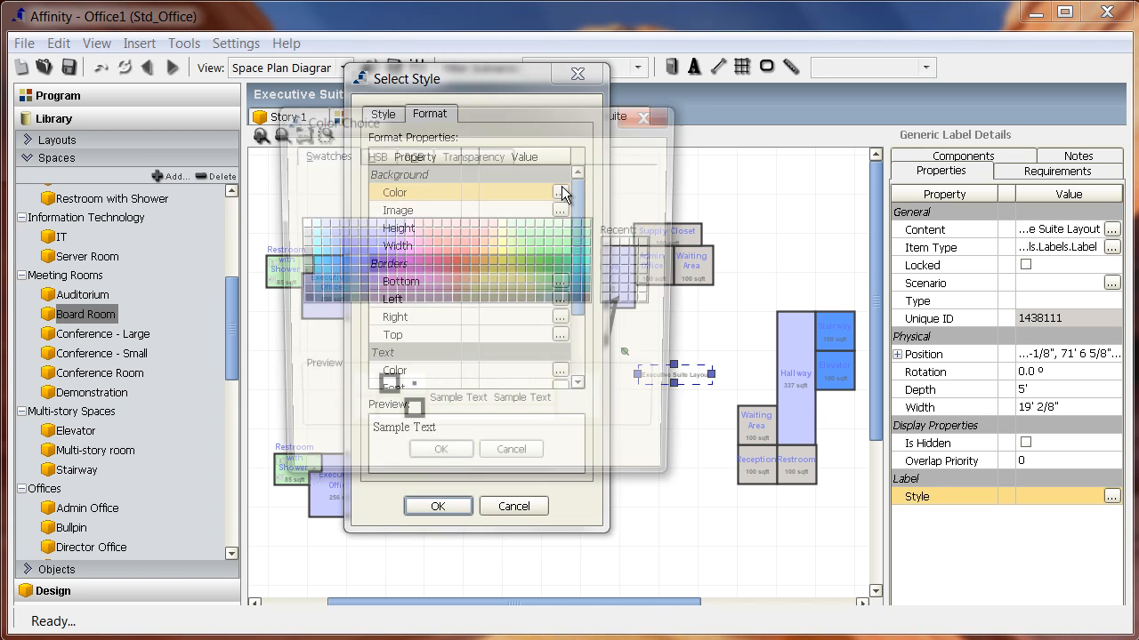
pyautogui.click(560, 193)
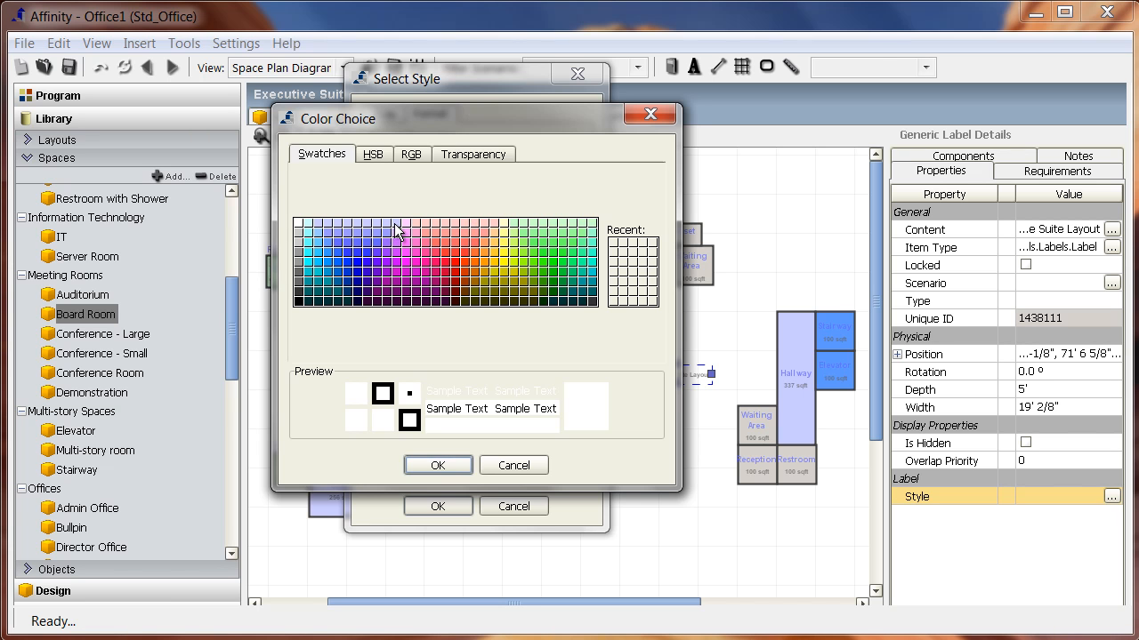
pyautogui.click(438, 465)
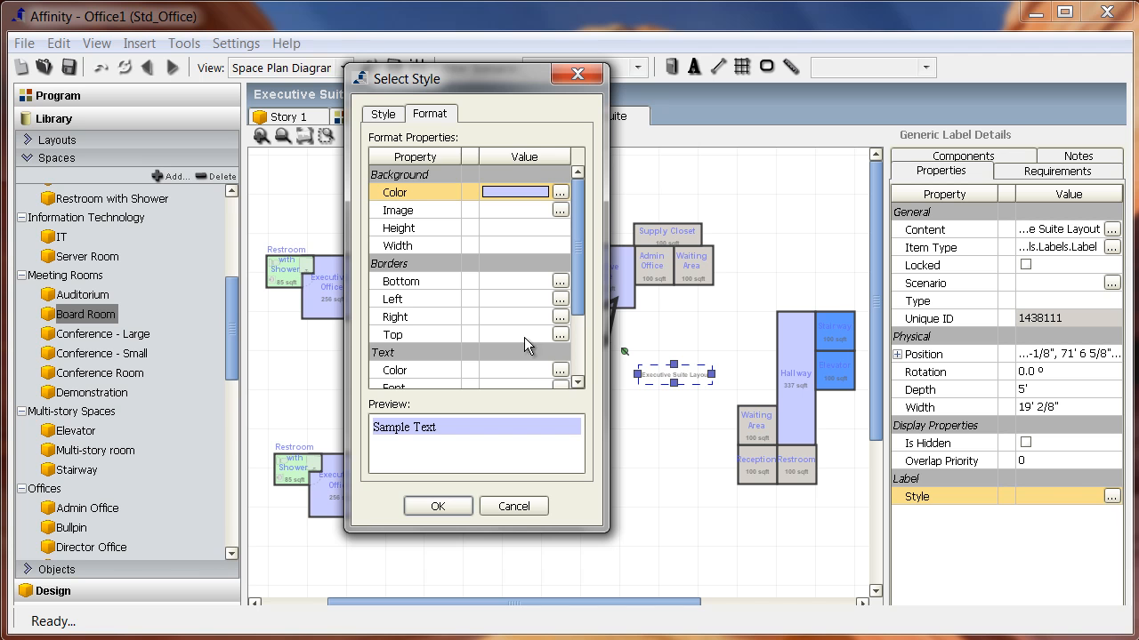
pyautogui.scroll(-3)
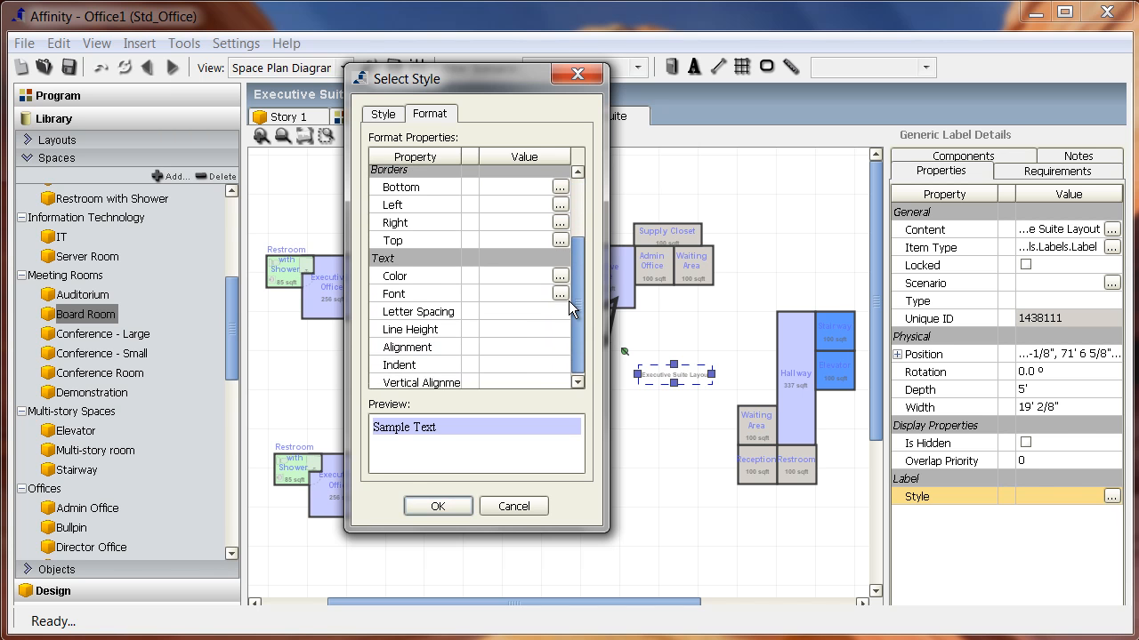
# Set the label text colour to dark blue
pyautogui.click(559, 276)
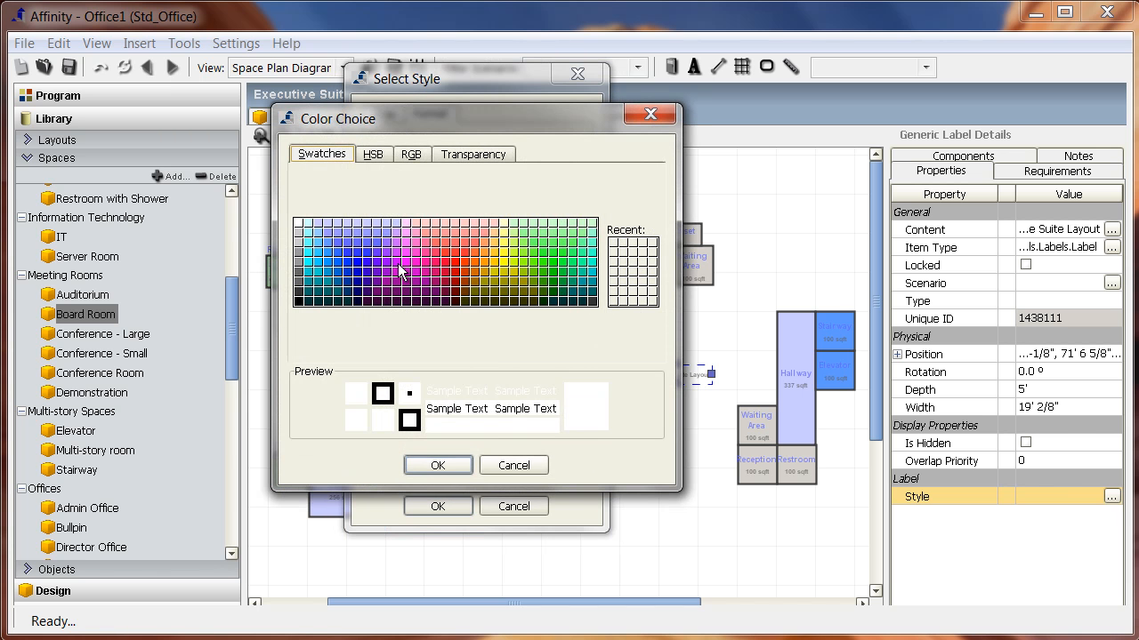
pyautogui.click(398, 270)
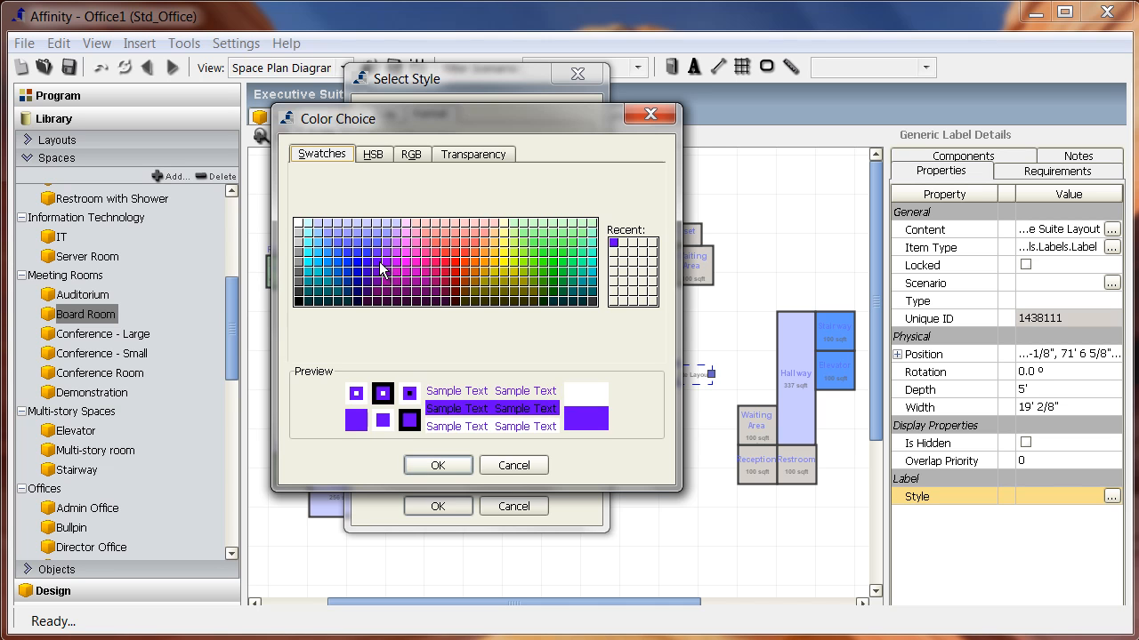
pyautogui.click(370, 258)
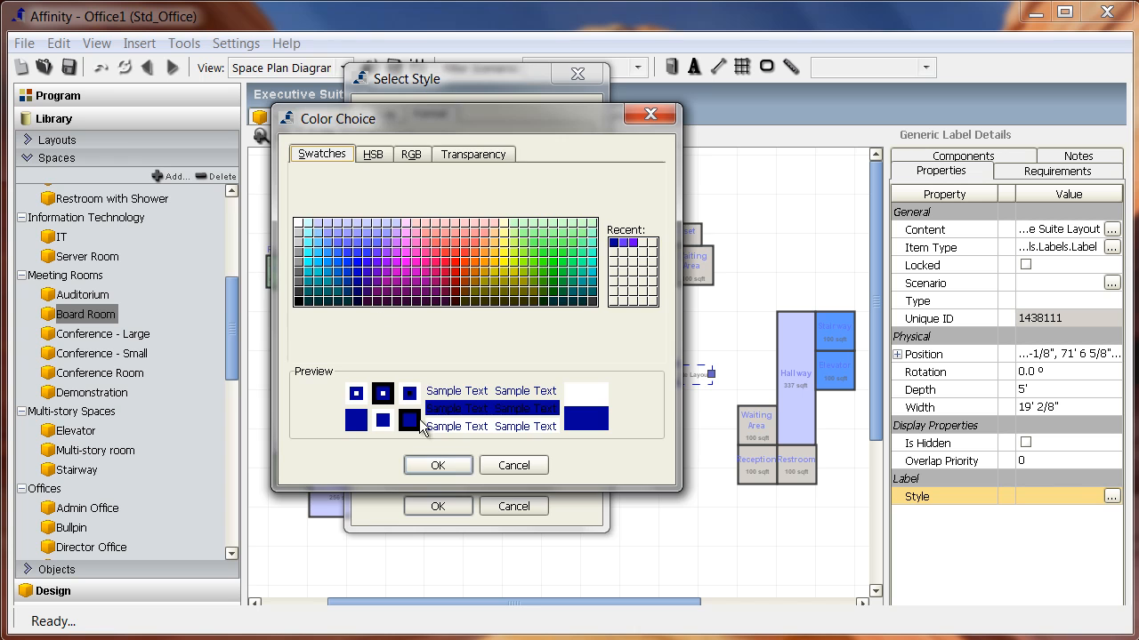
pyautogui.click(438, 466)
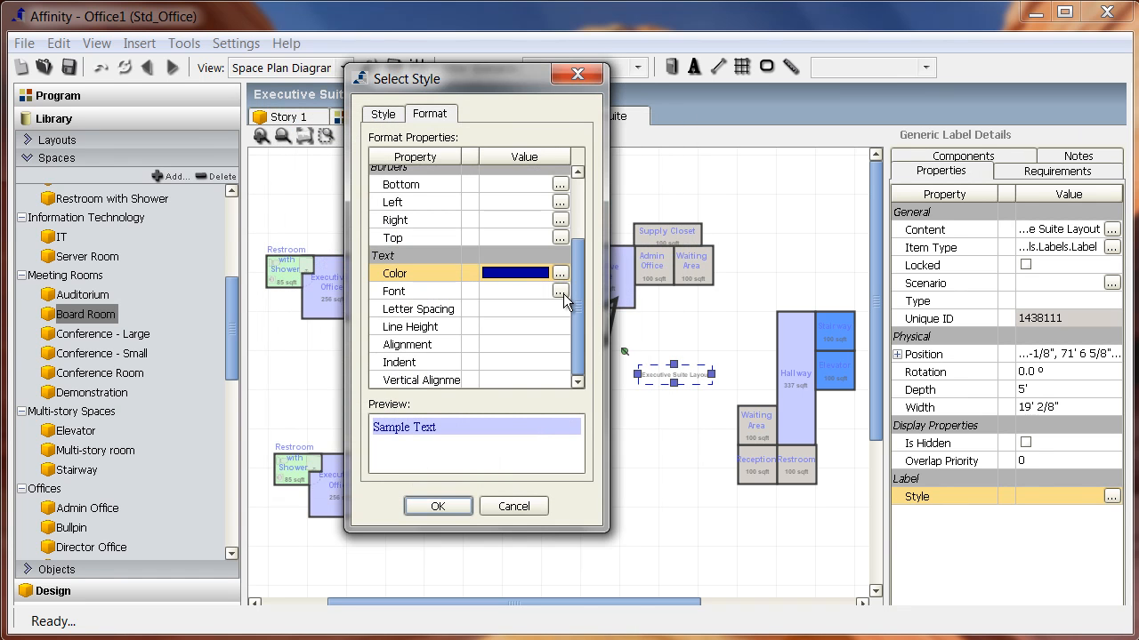
# Set the label font to large Cambria with centred alignment
pyautogui.click(559, 291)
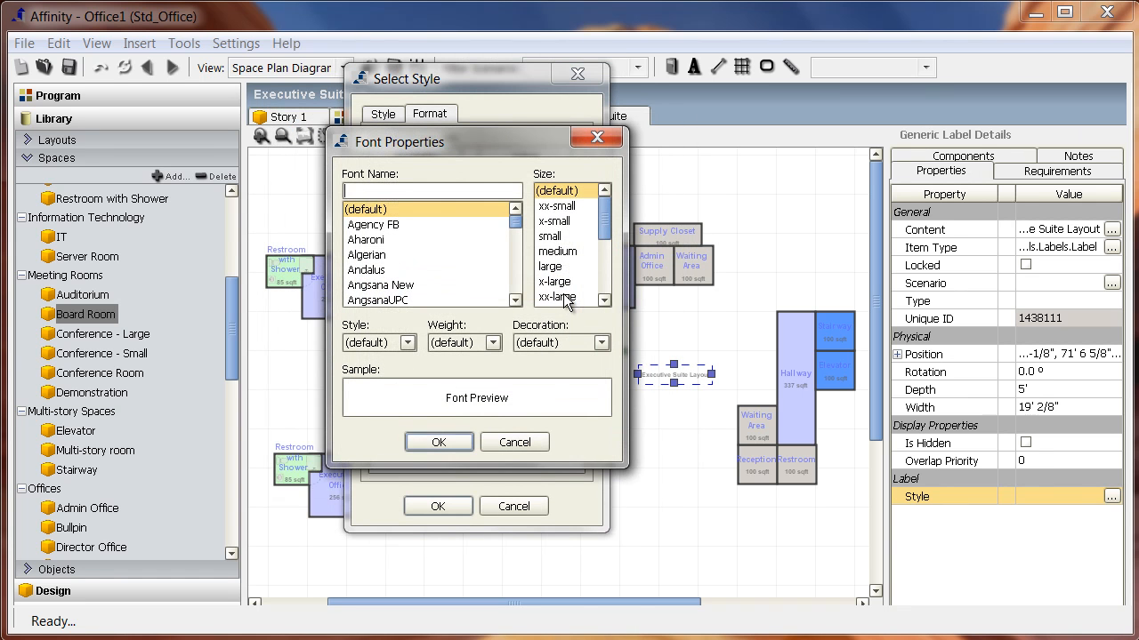
pyautogui.click(550, 267)
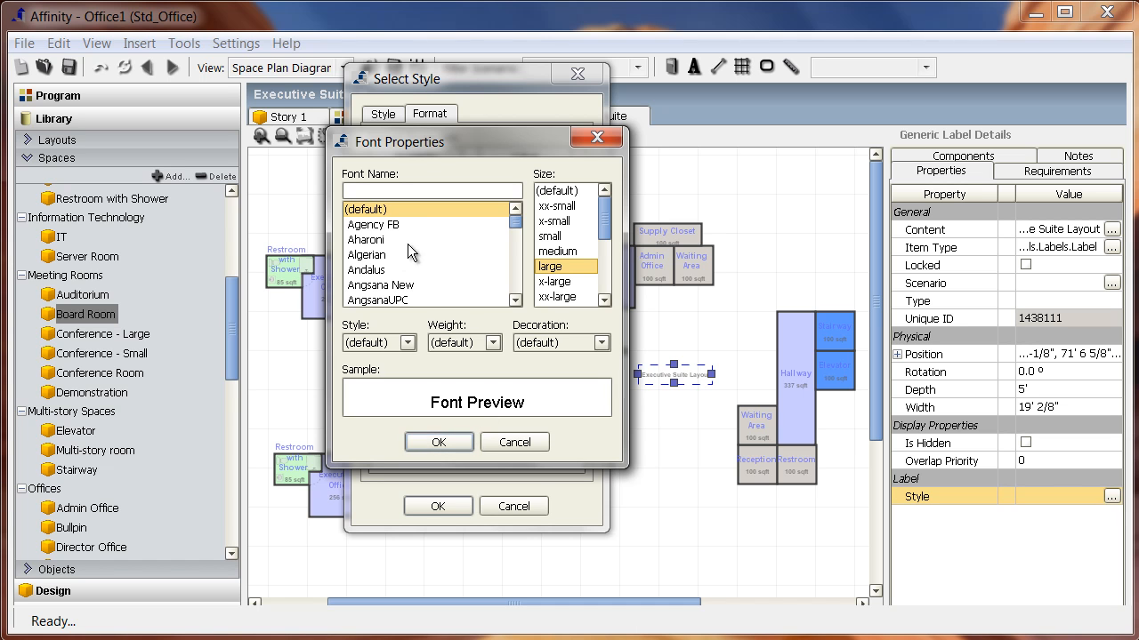
pyautogui.scroll(-3)
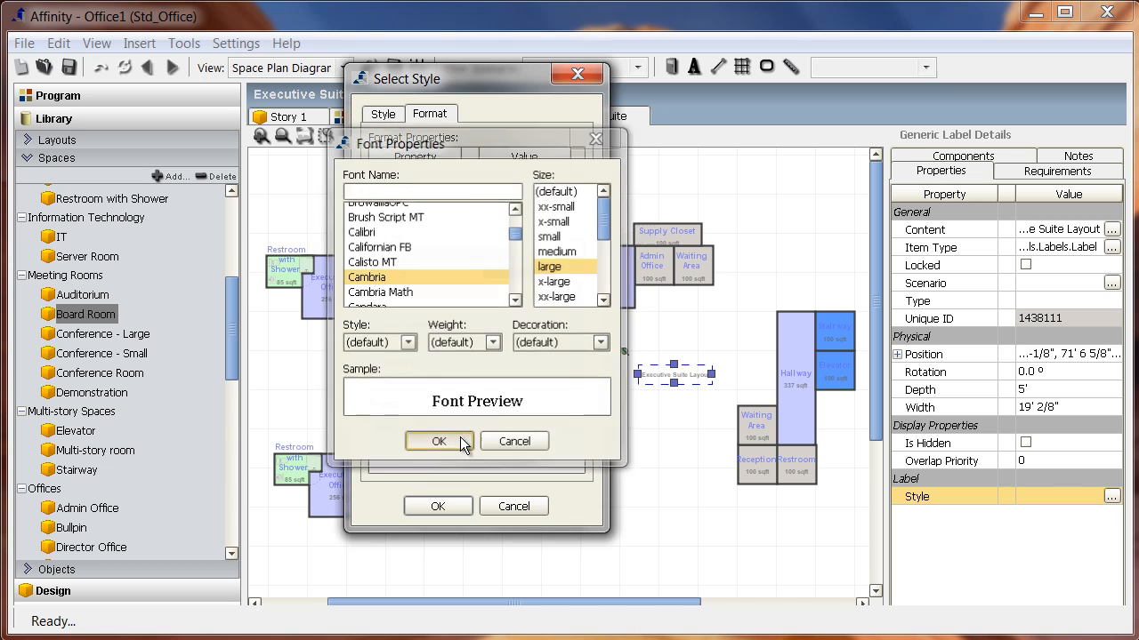
pyautogui.click(438, 441)
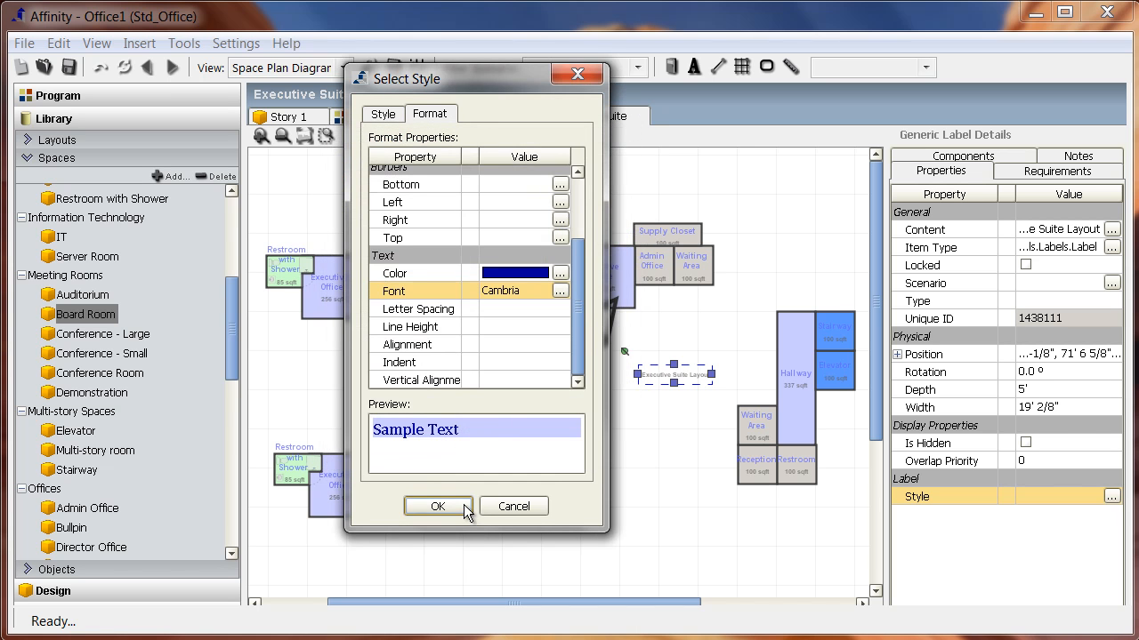
pyautogui.moveTo(573, 345)
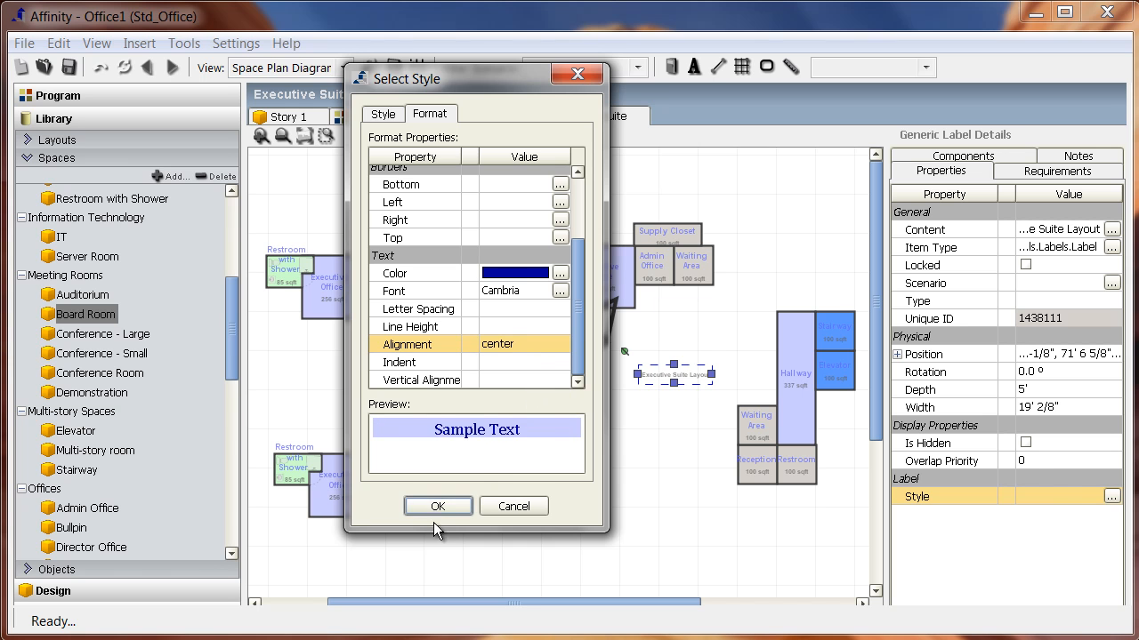
# Confirm the title label style and show the space program tree with Executive Suite
pyautogui.click(438, 505)
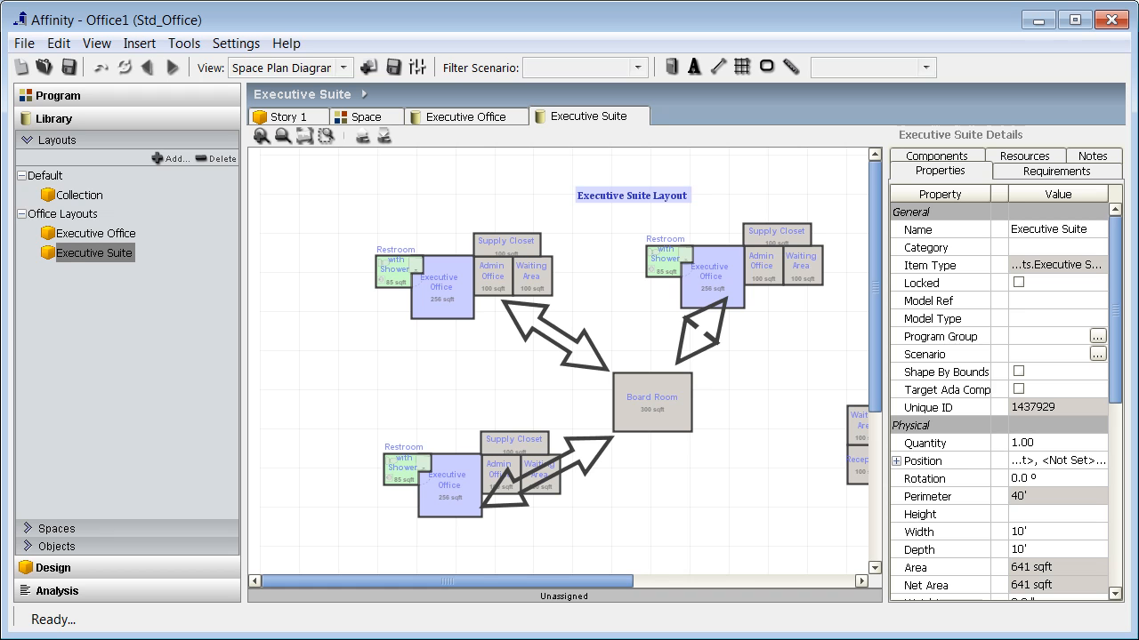
pyautogui.moveTo(406, 528)
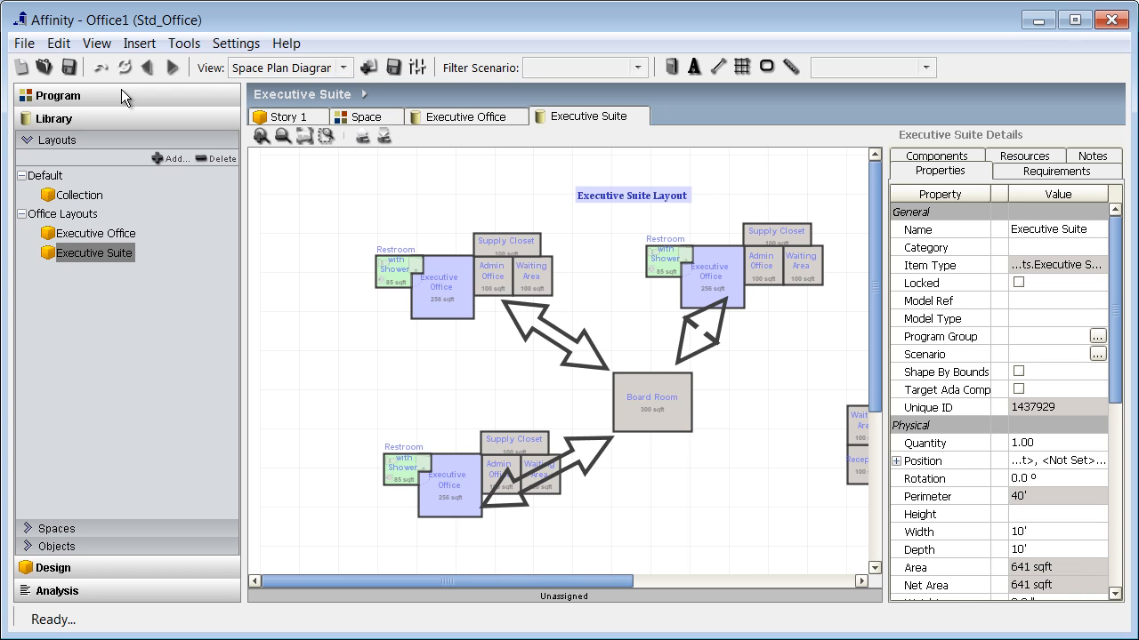
pyautogui.click(57, 96)
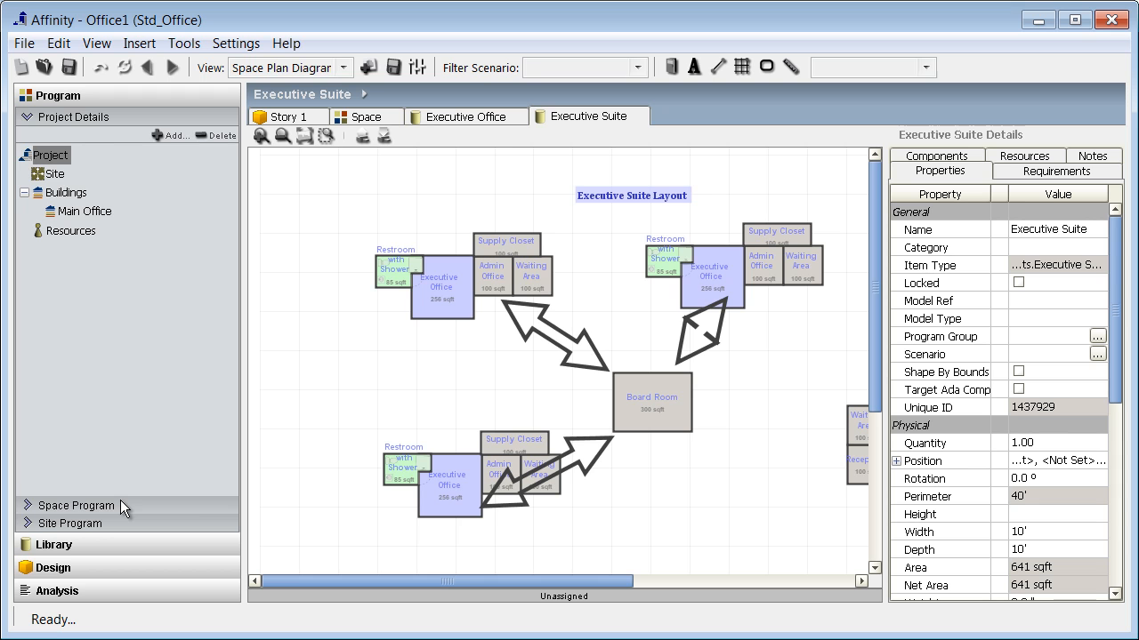
pyautogui.click(75, 505)
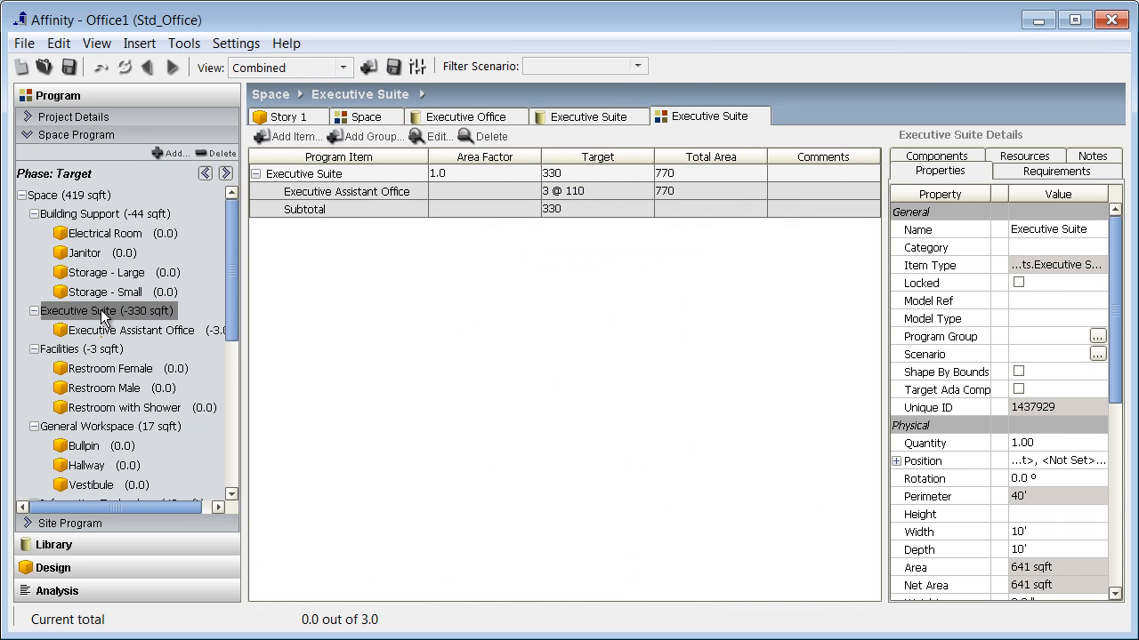
# Add a new Executive Suite item using the Layouts > Office Layouts > Executive Office type
pyautogui.click(287, 135)
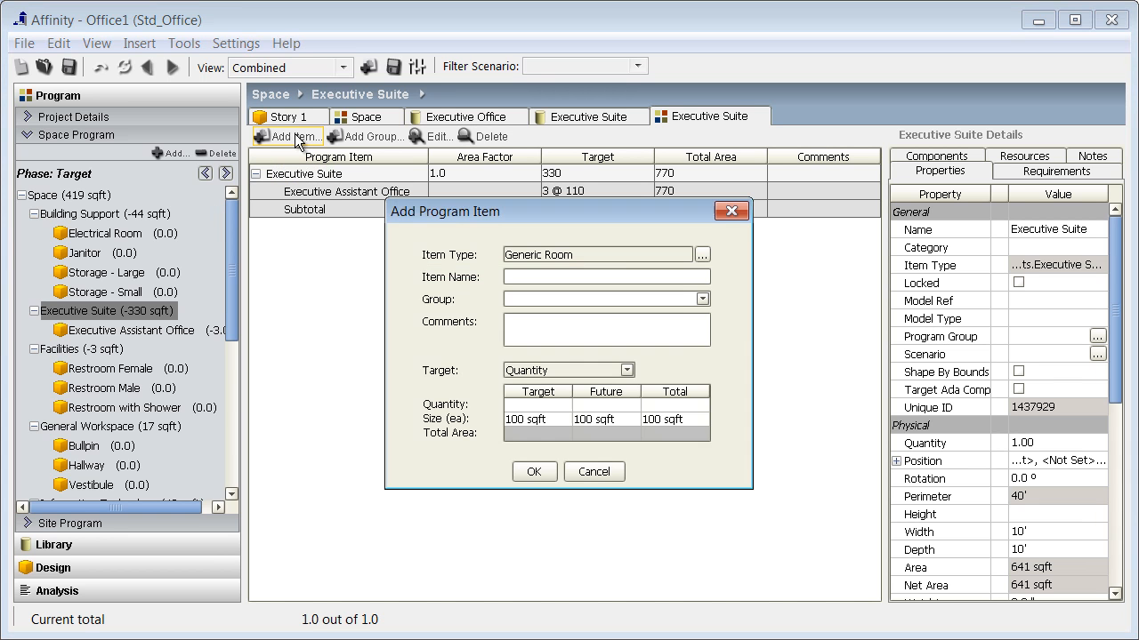
pyautogui.moveTo(701, 256)
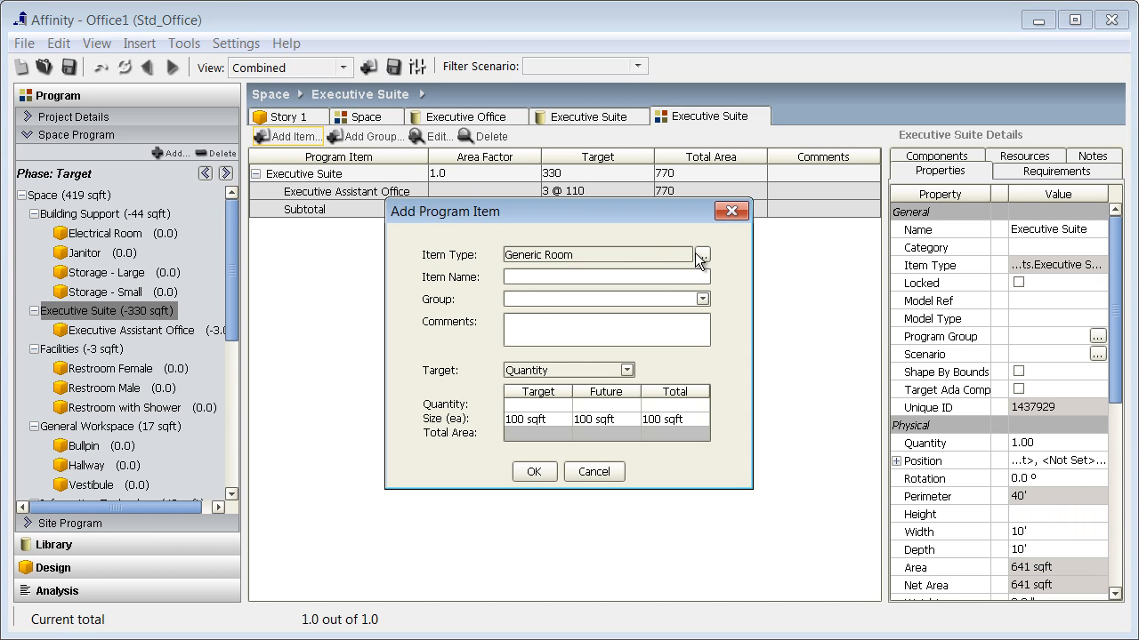
pyautogui.click(701, 255)
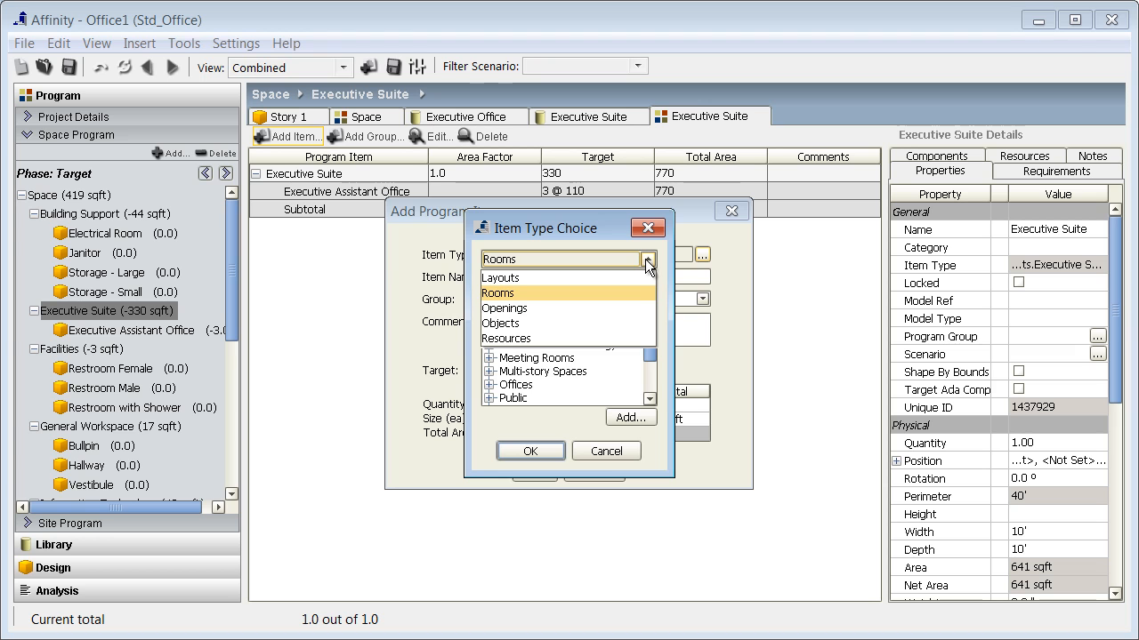
pyautogui.click(500, 278)
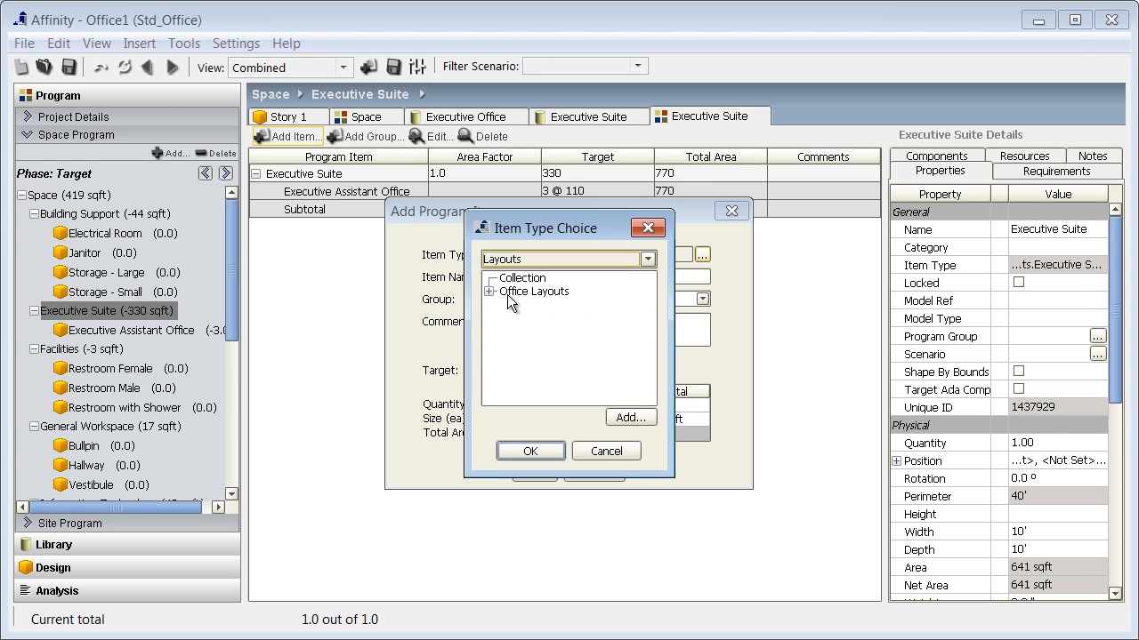
pyautogui.click(491, 291)
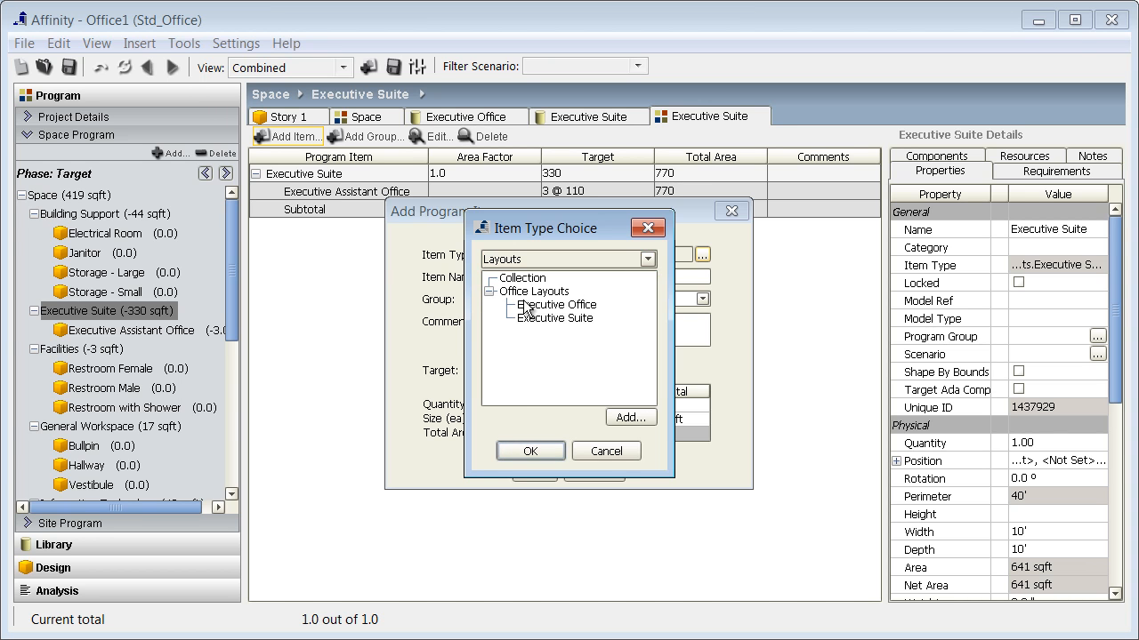
pyautogui.click(555, 305)
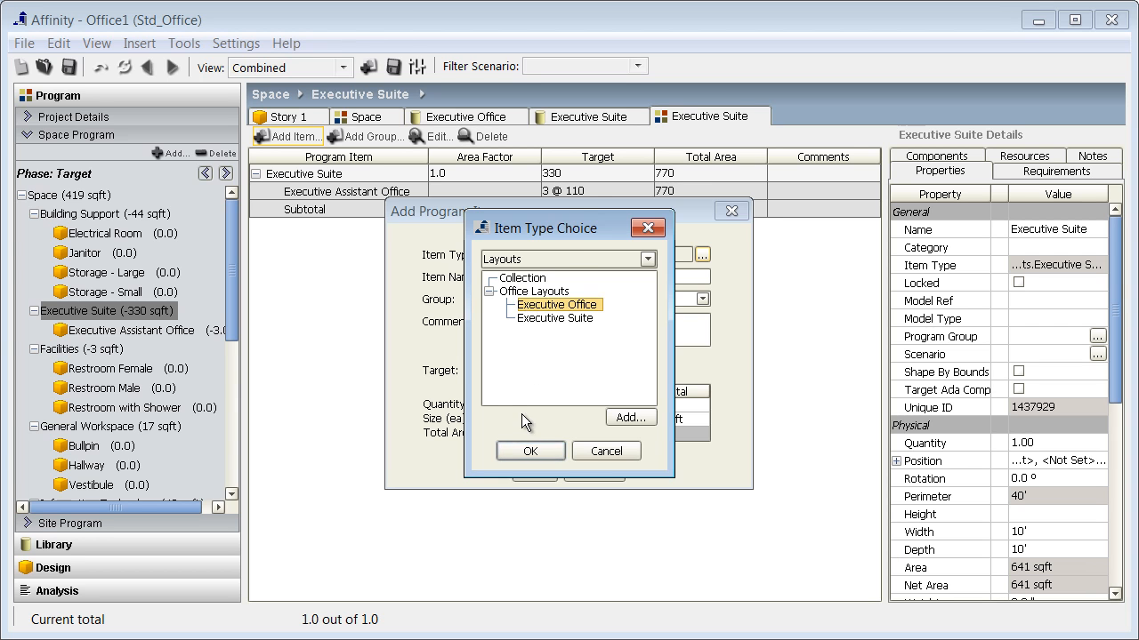
pyautogui.click(530, 451)
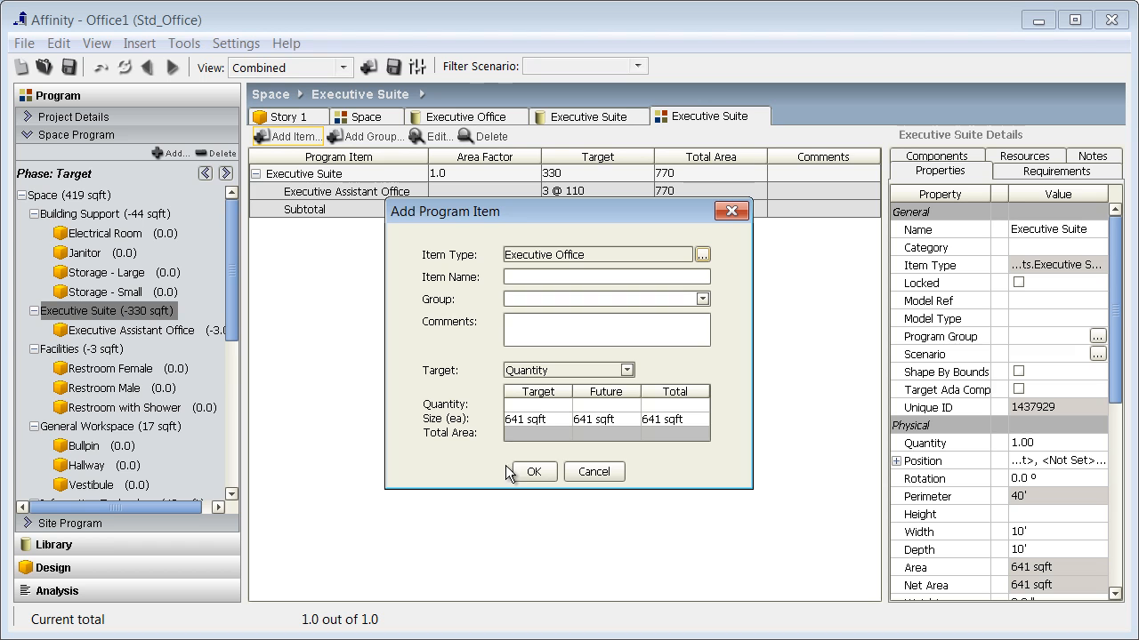
# Set the Executive Office item's target quantity and confirm adding it at 641 sqft
pyautogui.click(533, 406)
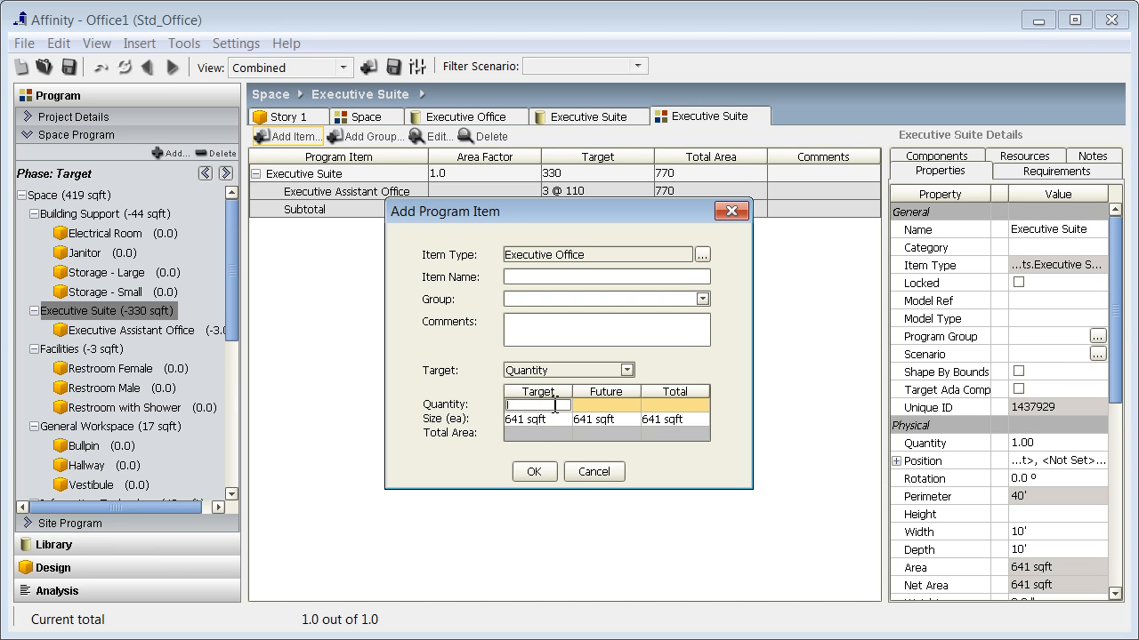
pyautogui.write('1')
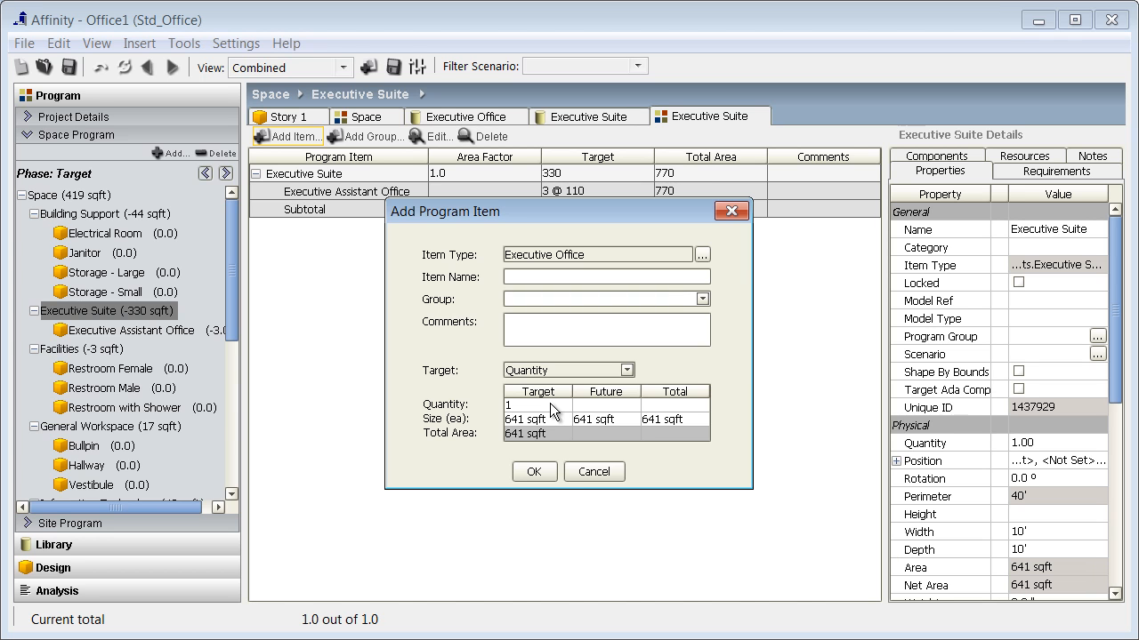
pyautogui.click(534, 471)
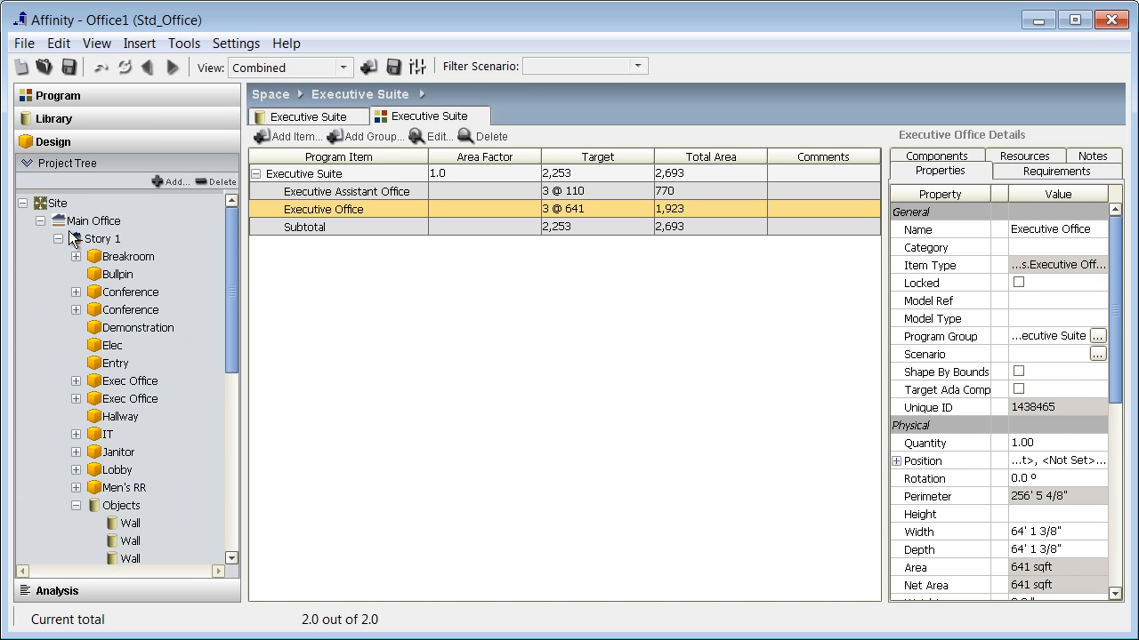
# Insert a new Story 1-2 under Main Office and show its empty plan
pyautogui.click(75, 238)
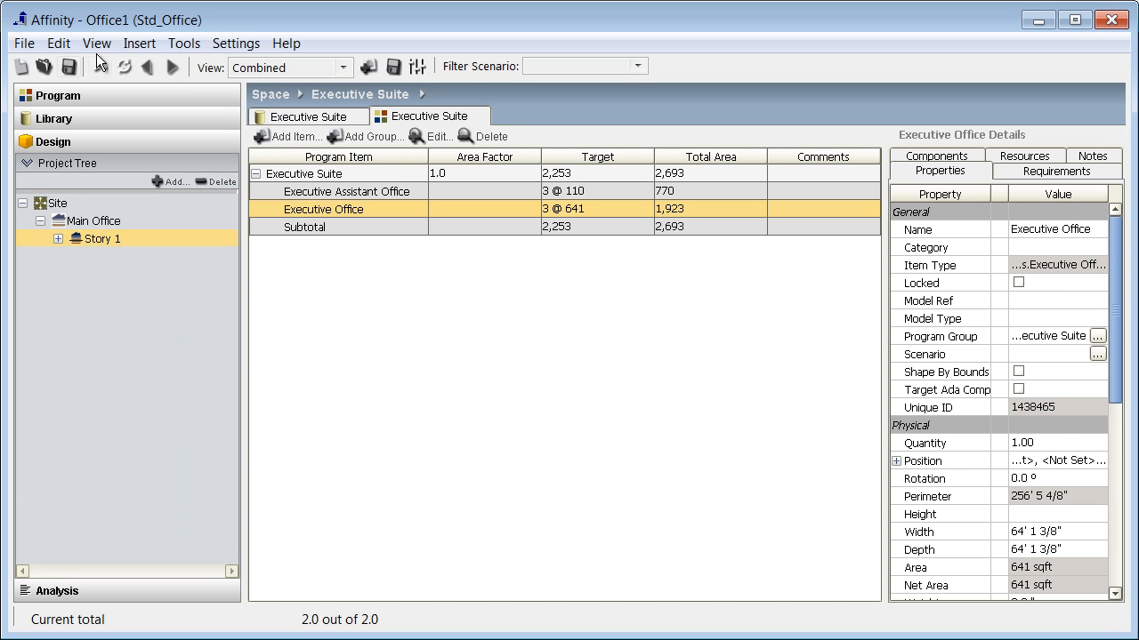
pyautogui.click(139, 42)
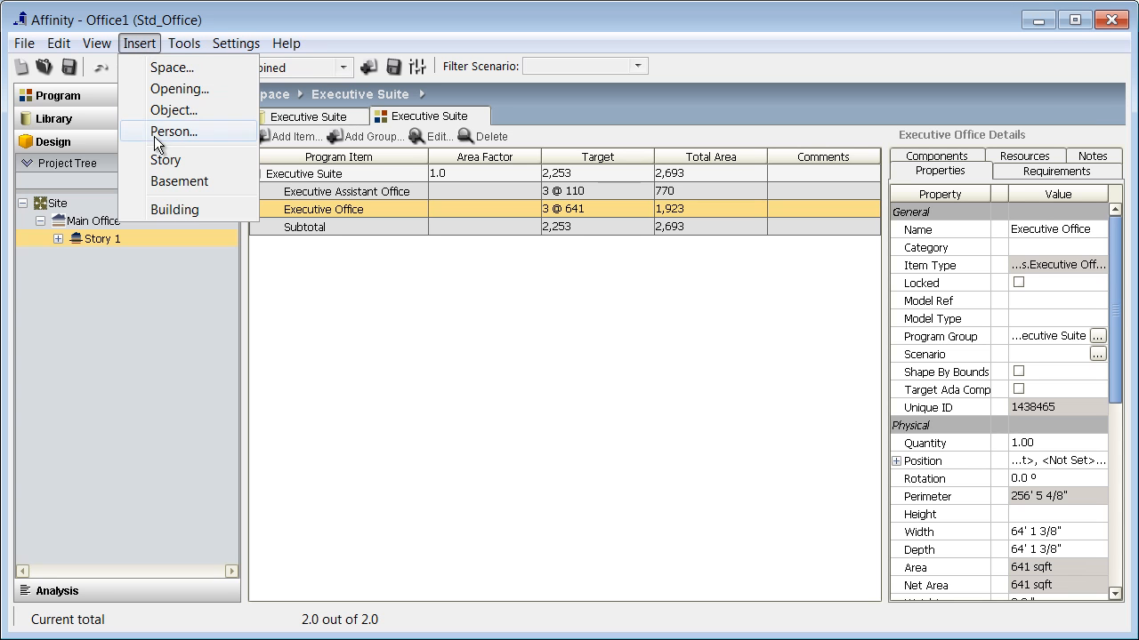
pyautogui.click(166, 160)
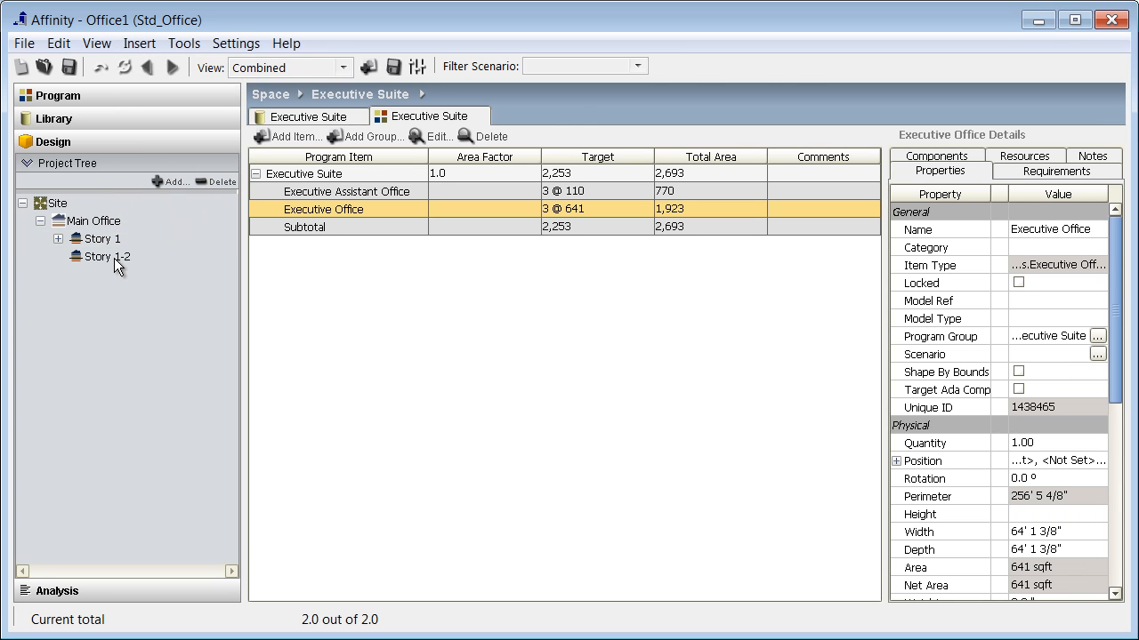
pyautogui.click(107, 257)
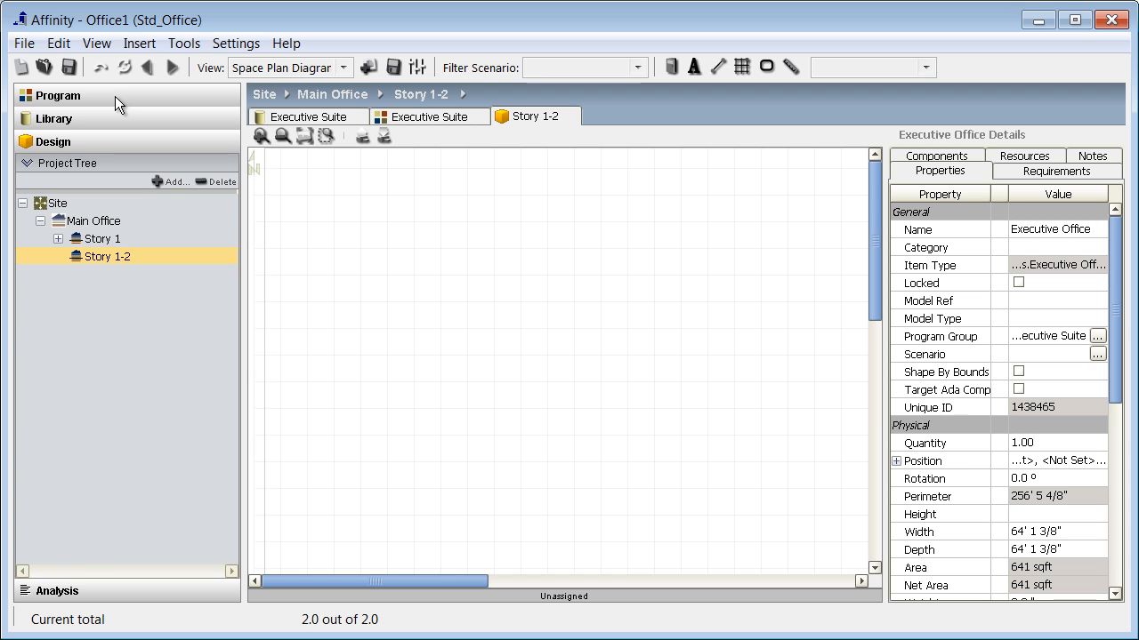
# Drag Executive Office from the space program onto Story 1-2 and zoom to it
pyautogui.click(59, 96)
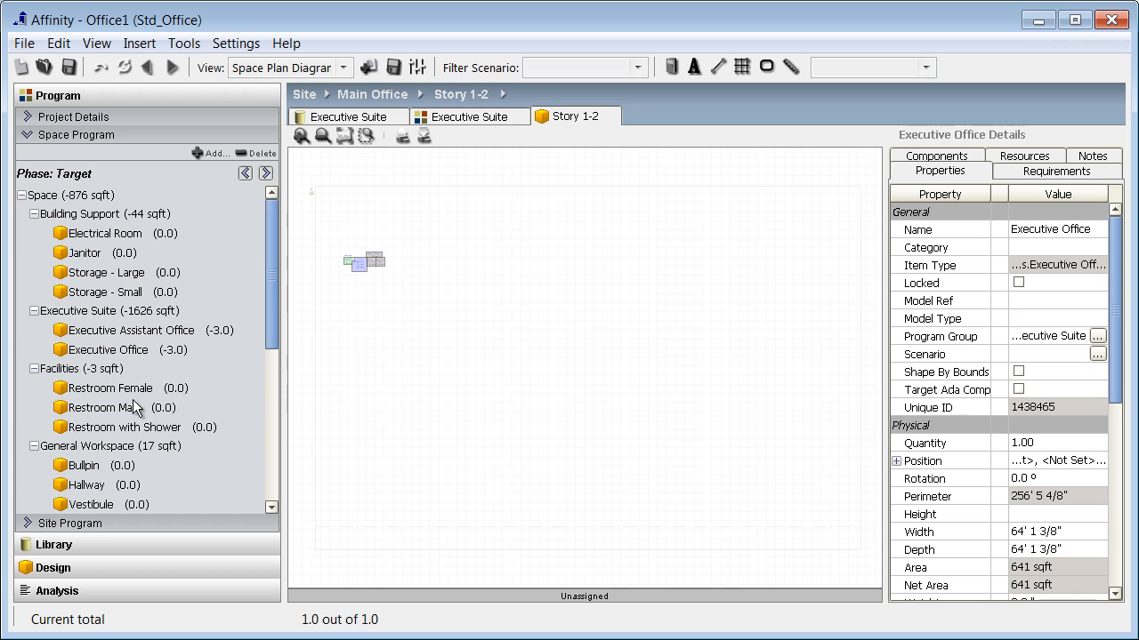
pyautogui.click(345, 135)
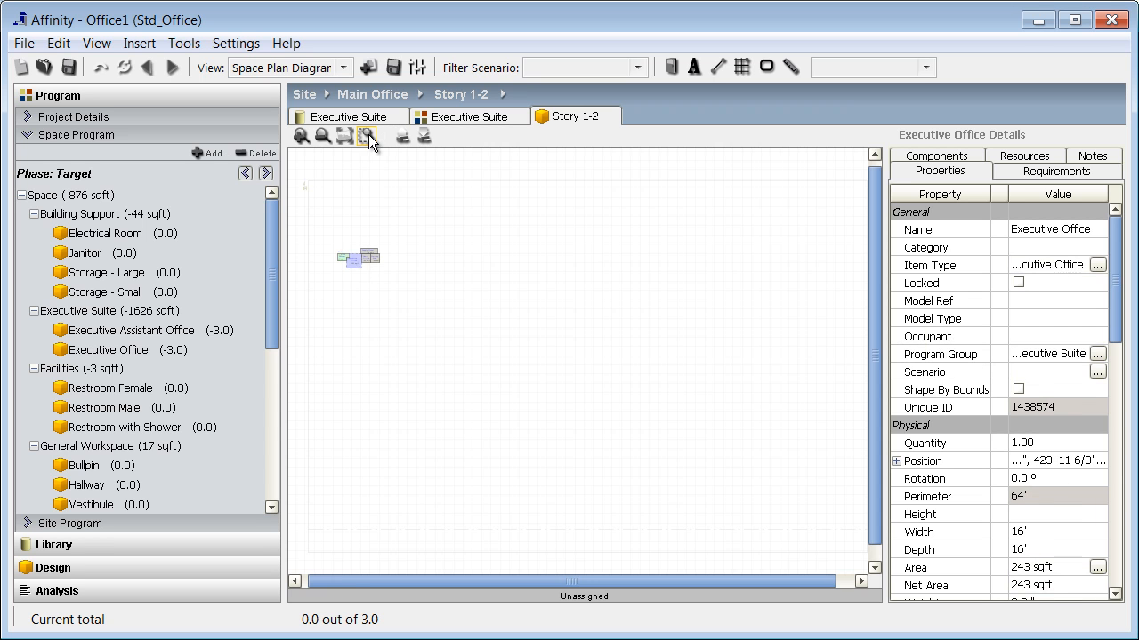
pyautogui.click(366, 135)
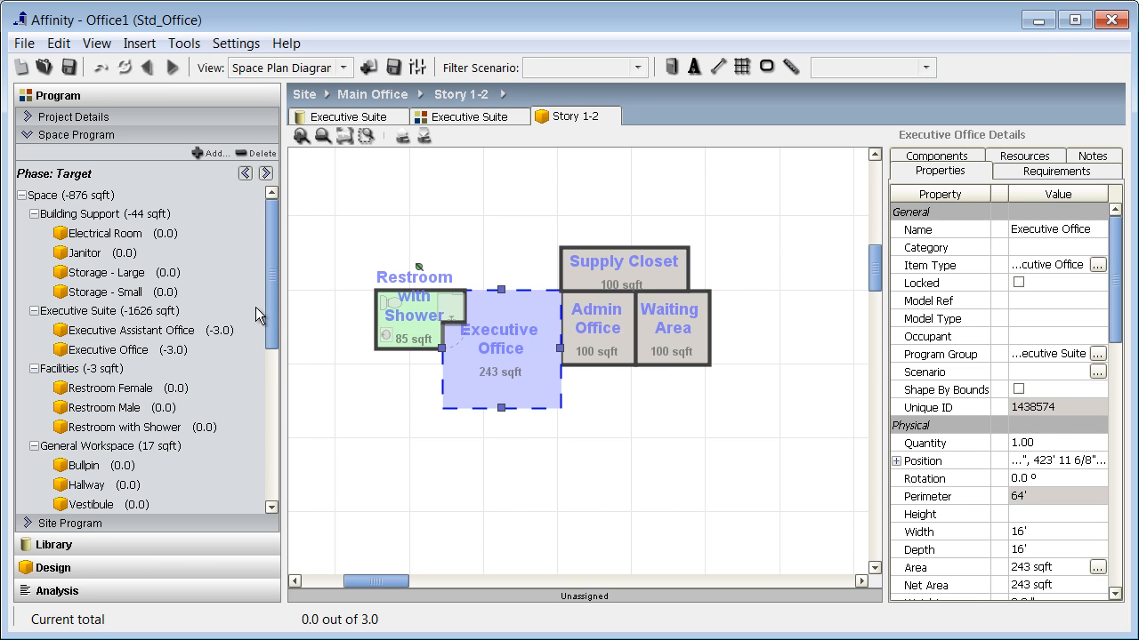
pyautogui.moveTo(189, 553)
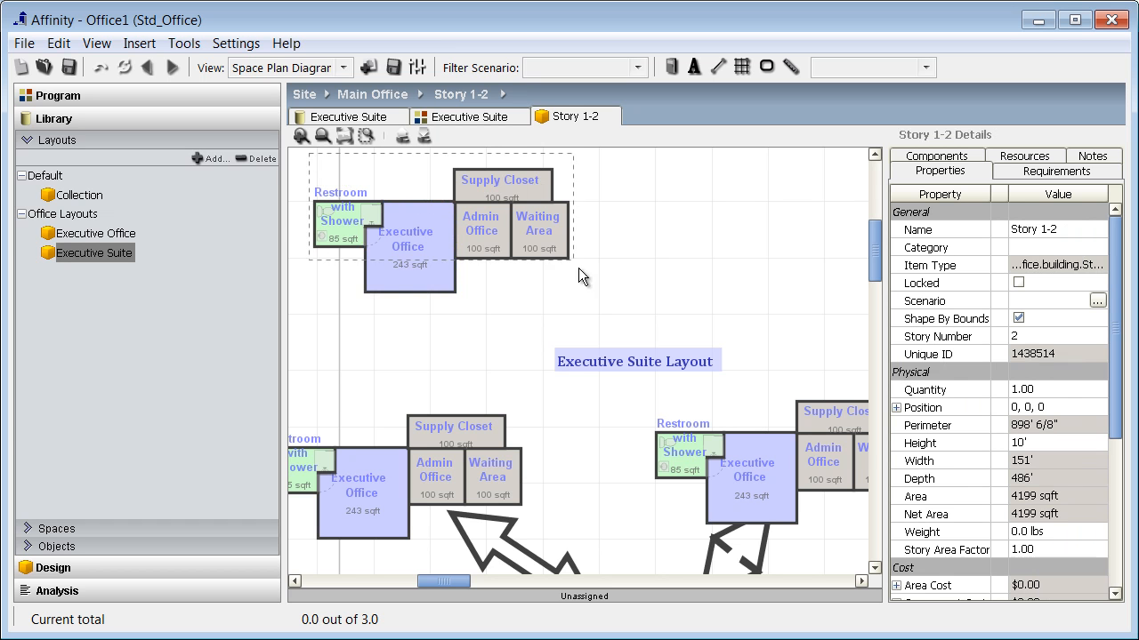
# Drop the Executive Suite layout onto Story 1-2 and bring up Group for the selected pieces
pyautogui.rightClick(409, 240)
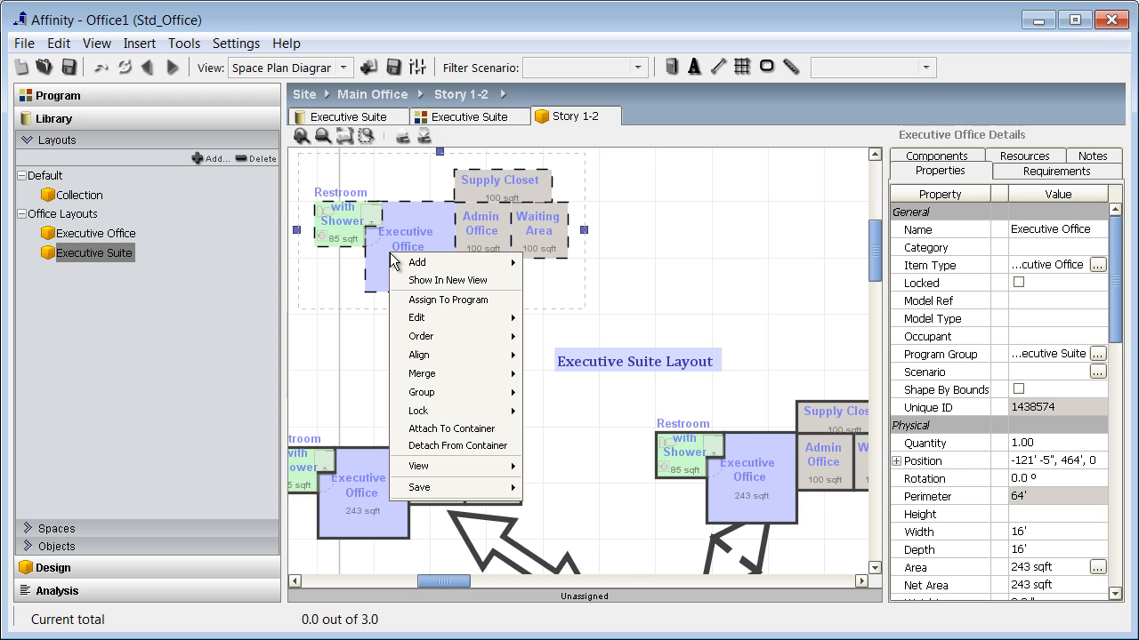
pyautogui.moveTo(453, 393)
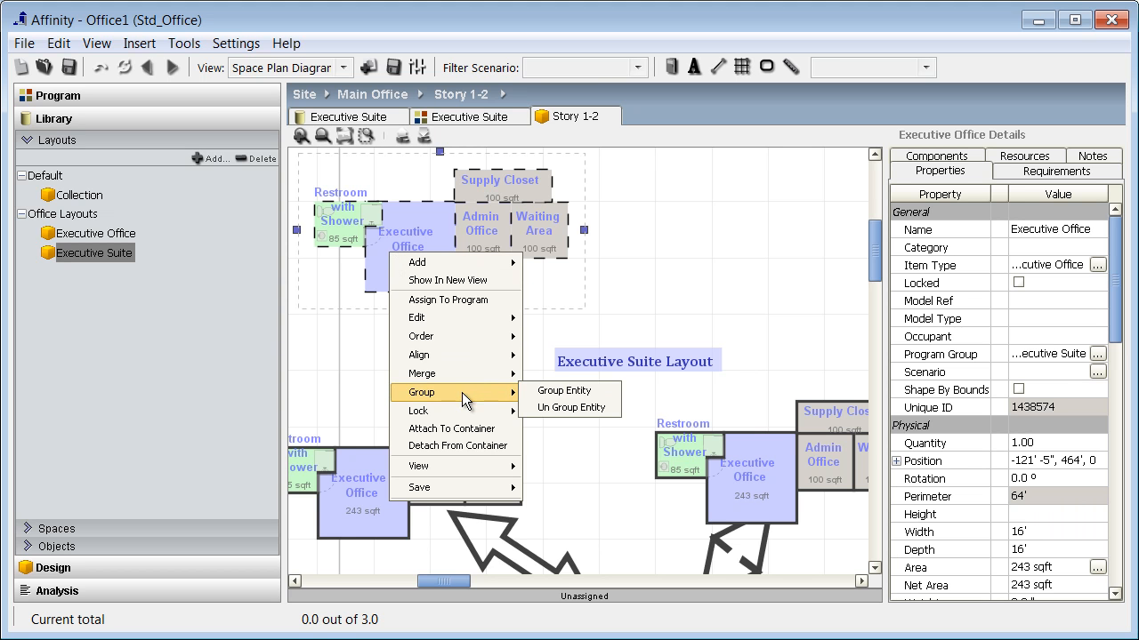